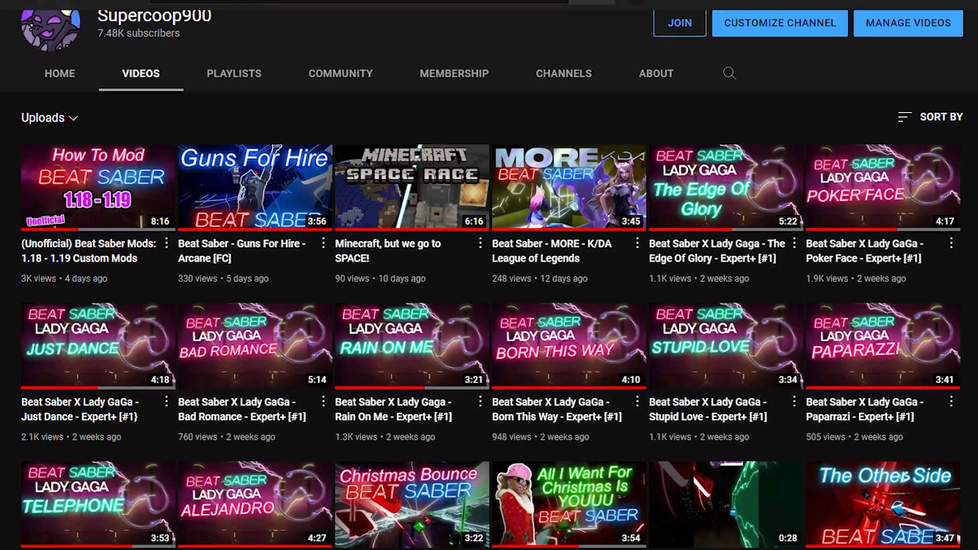
Step: Scroll down through the YouTube channel's uploaded videos
scroll(down, 3)
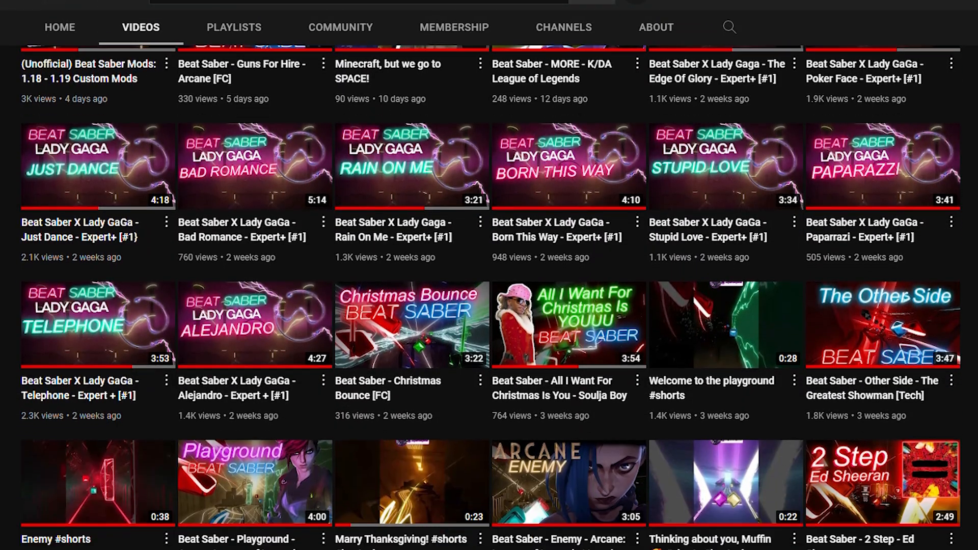
scroll(down, 3)
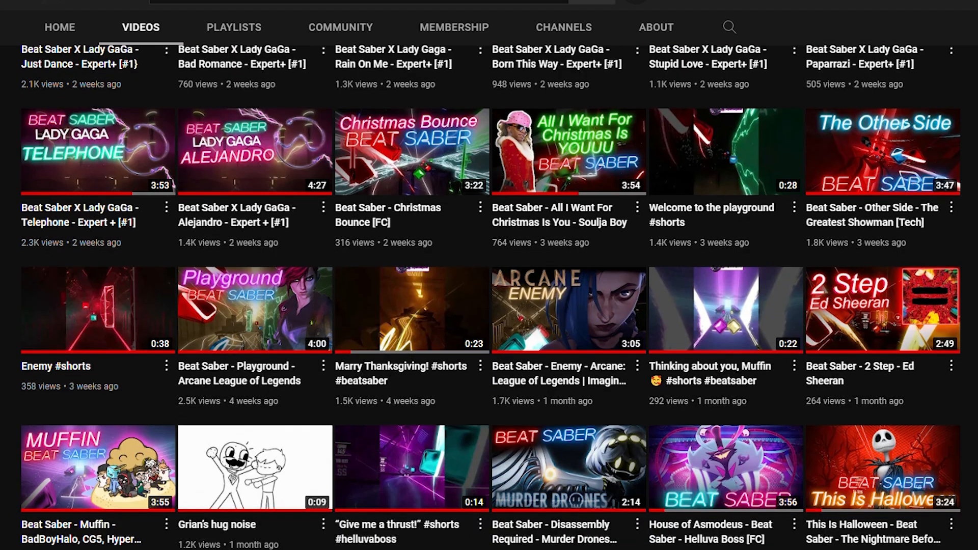
scroll(down, 3)
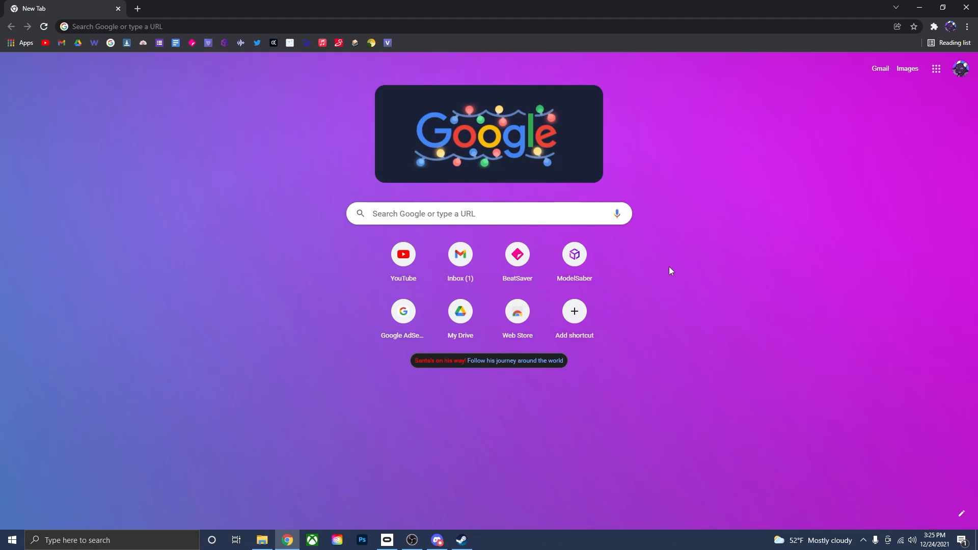
mouse_move(396, 412)
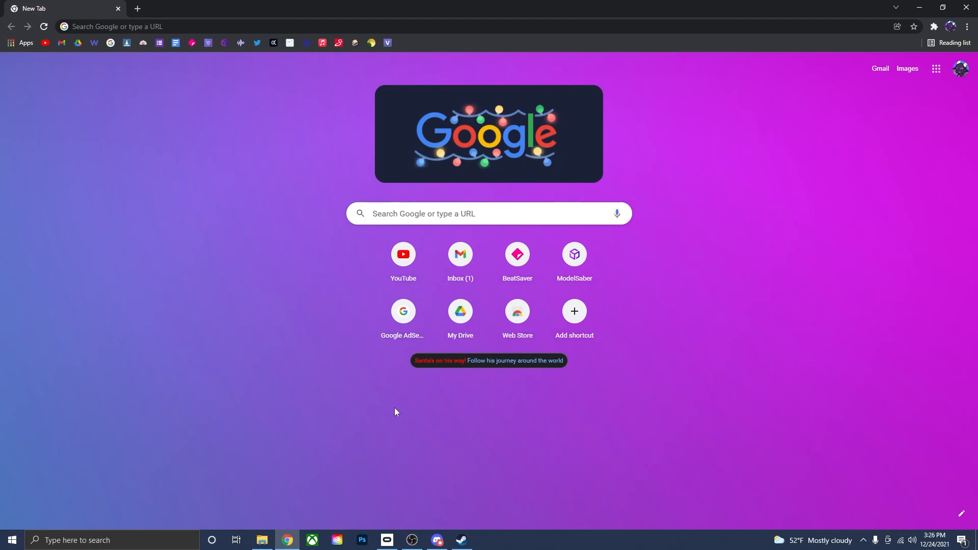
Step: Show Beat Saber in the Oculus library, its Steam store page, then the Discord modding server
click(387, 540)
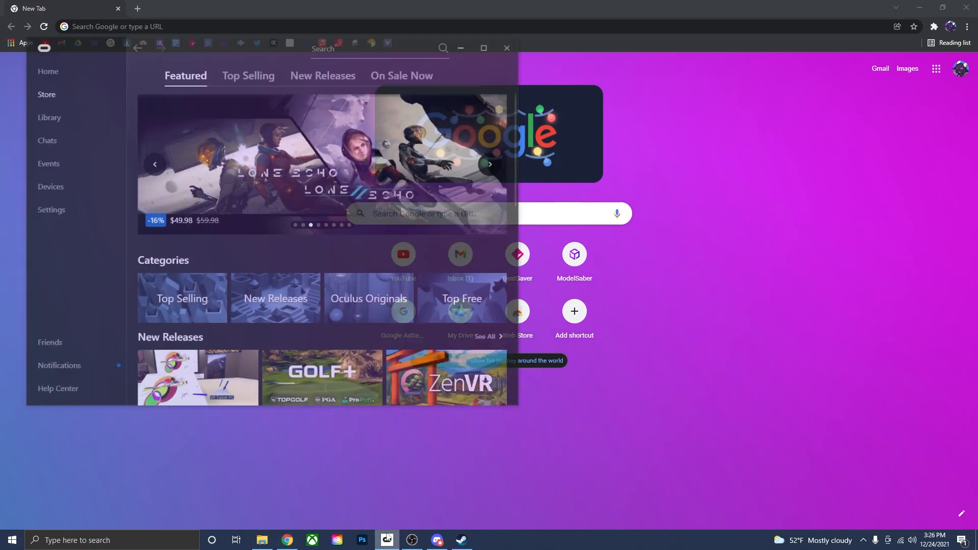
click(49, 117)
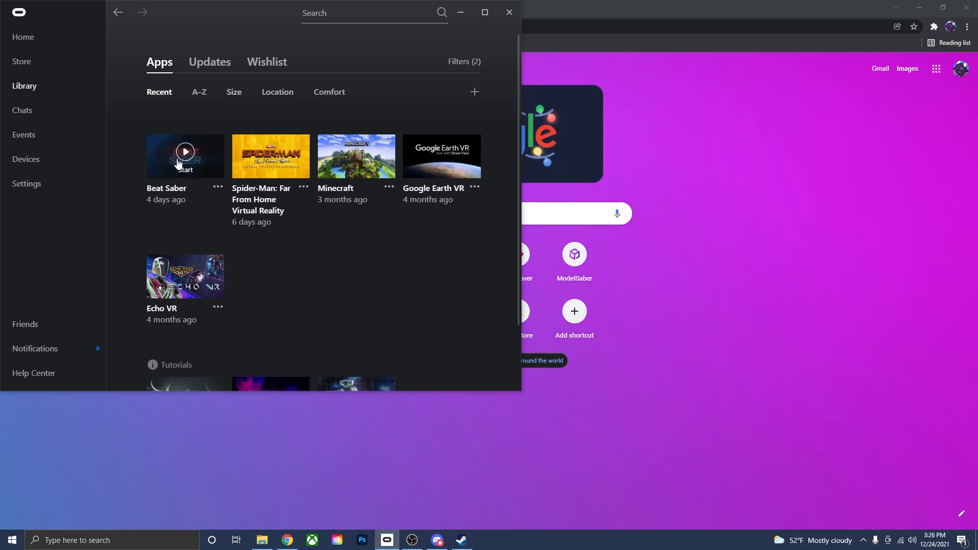
click(461, 541)
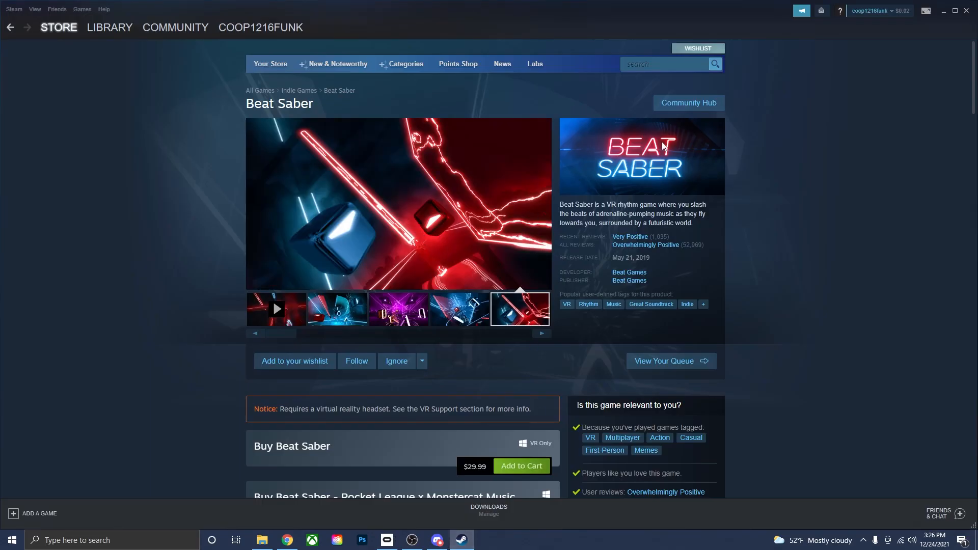
mouse_move(592, 205)
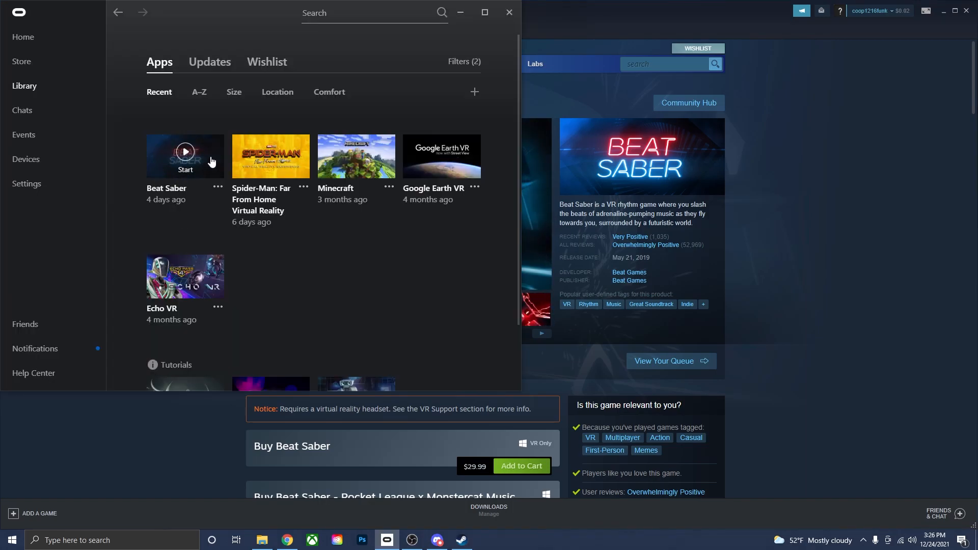
click(436, 540)
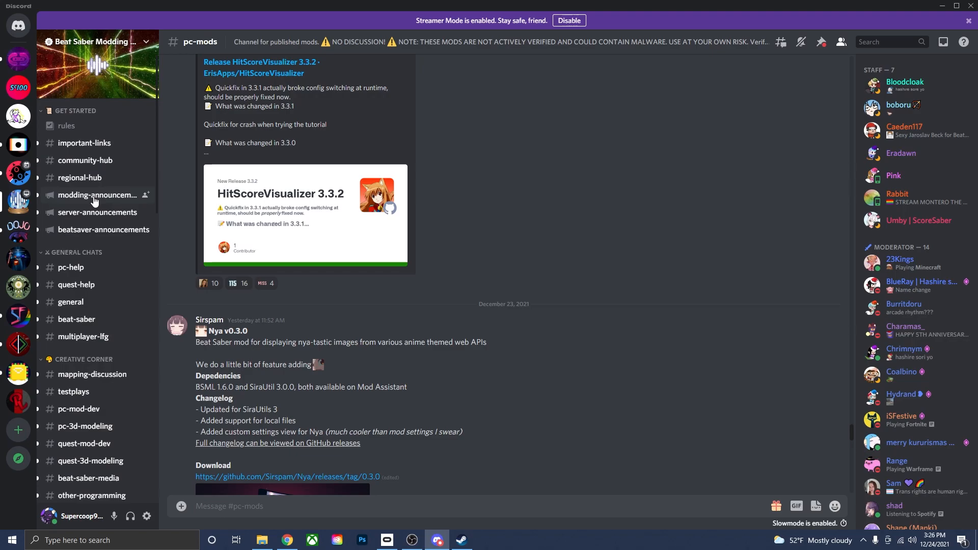
mouse_move(109, 319)
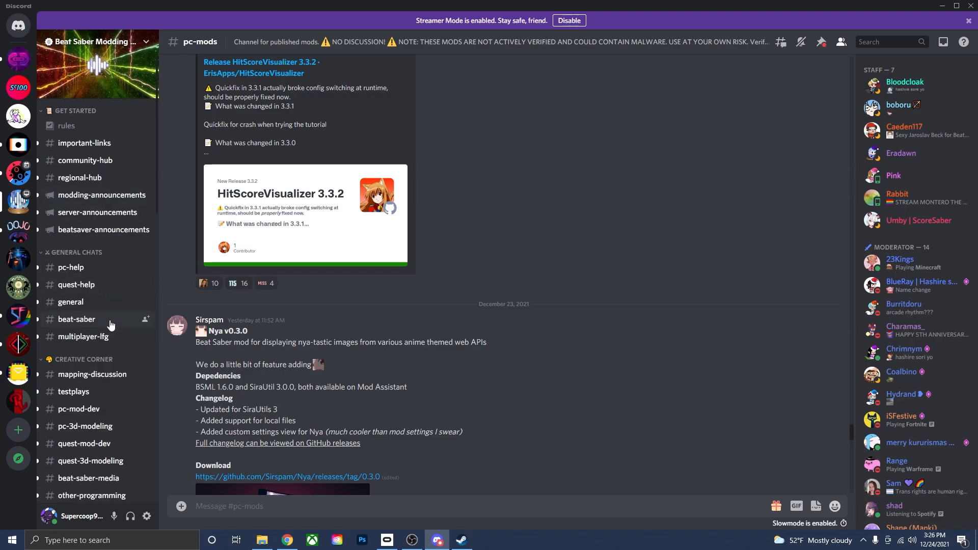
Step: Scroll the pc-mods channel to the PlaylistManager 1.6.0 post, then switch to Chrome
scroll(down, 3)
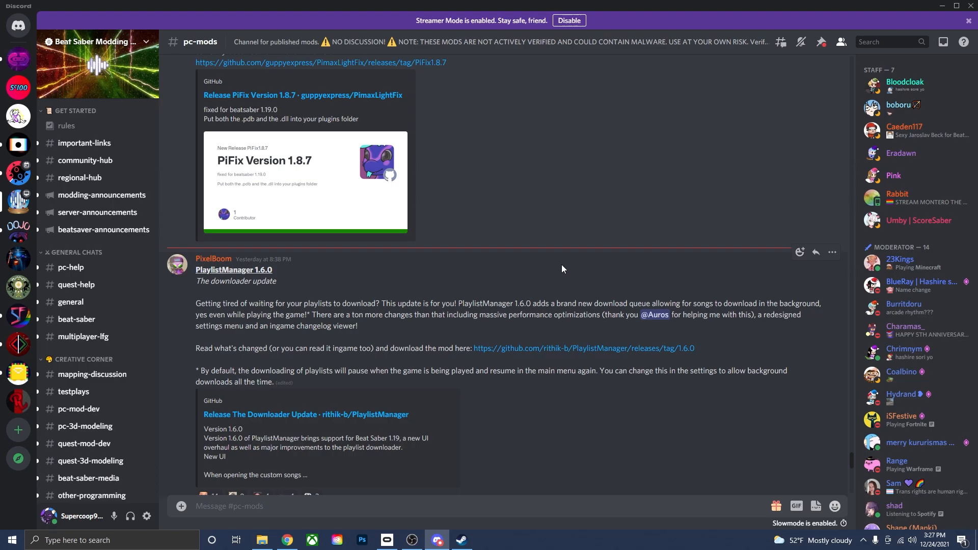
click(287, 540)
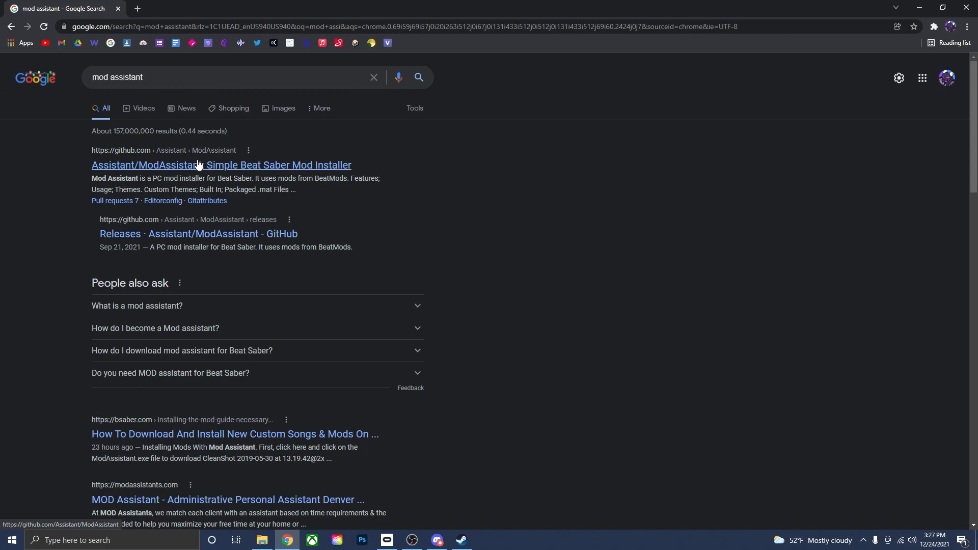
Step: Download ModAssistant.exe from the ModAssistant GitHub v1.1.26 release assets
click(221, 165)
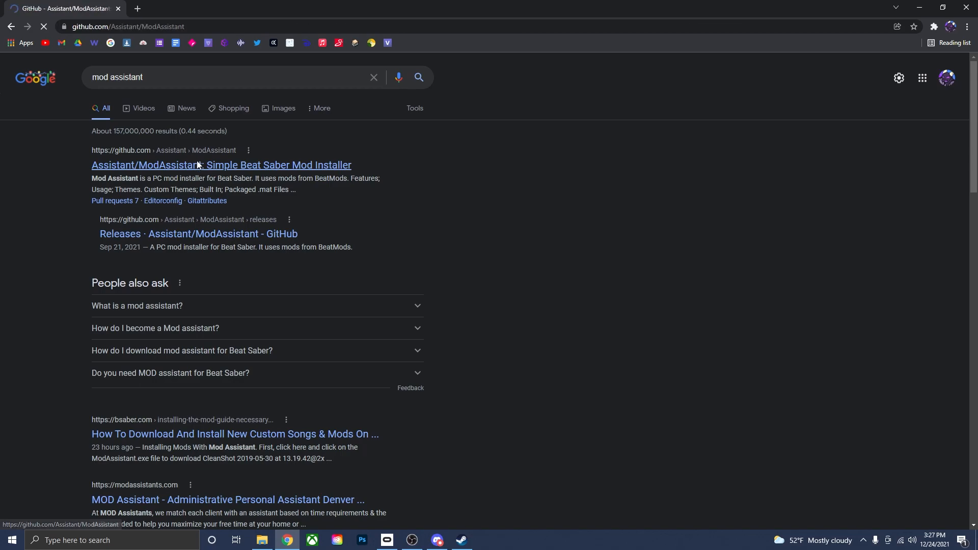
click(221, 165)
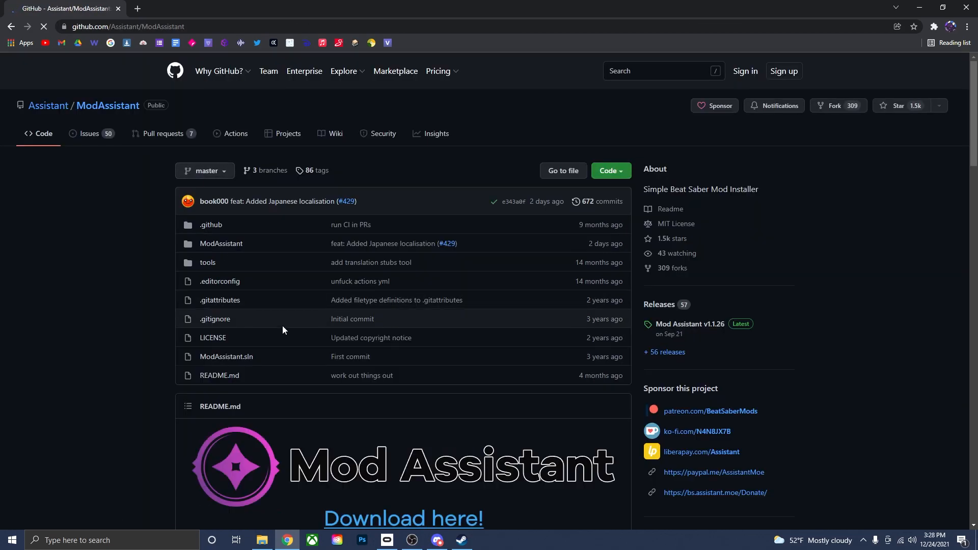
scroll(down, 3)
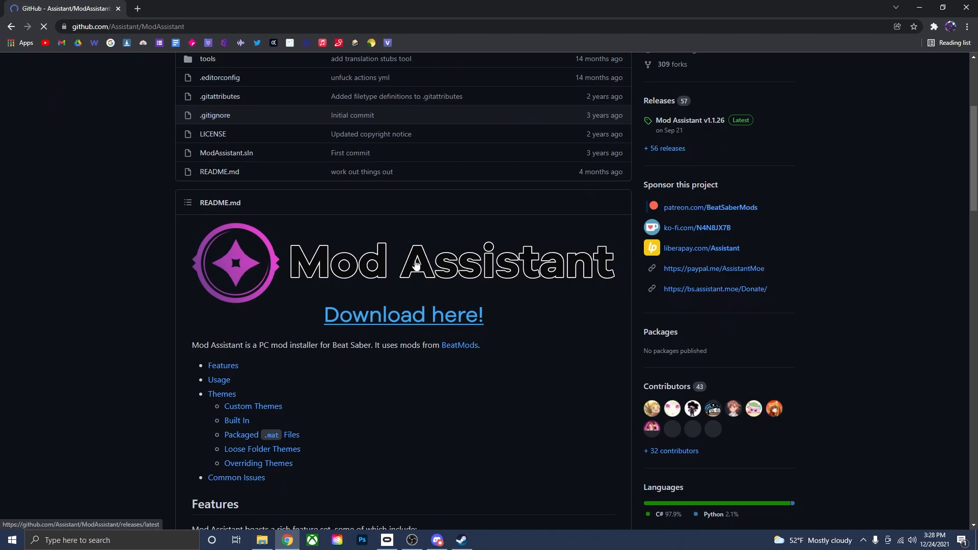
mouse_move(303, 307)
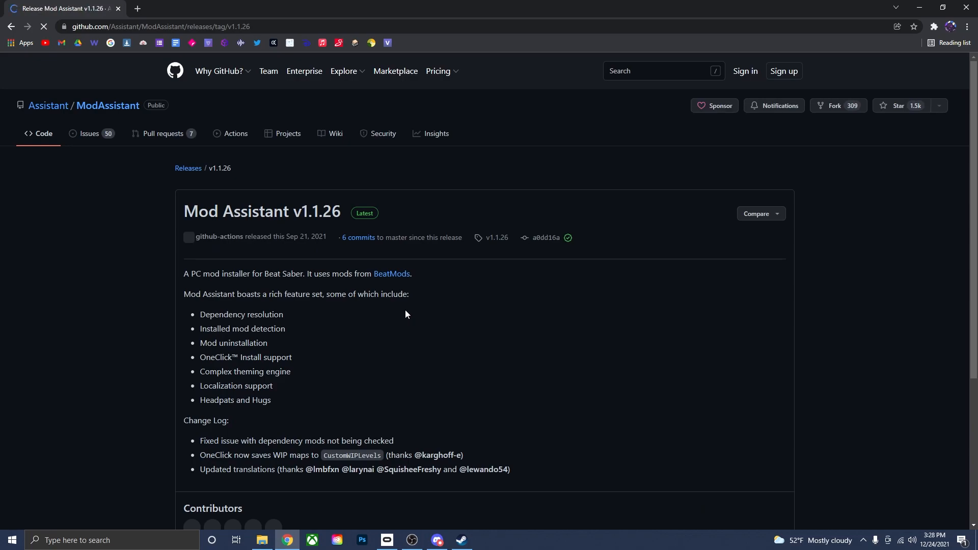
scroll(down, 3)
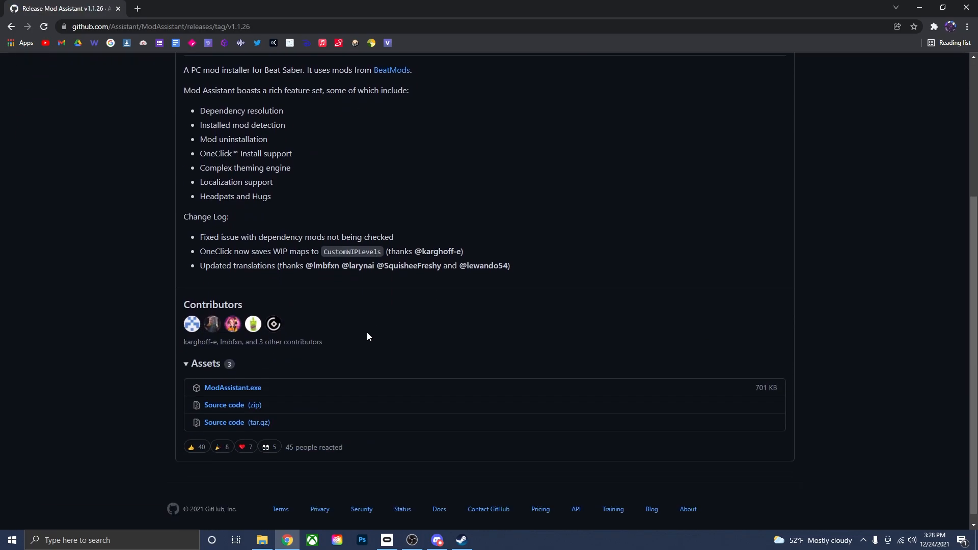
mouse_move(232, 387)
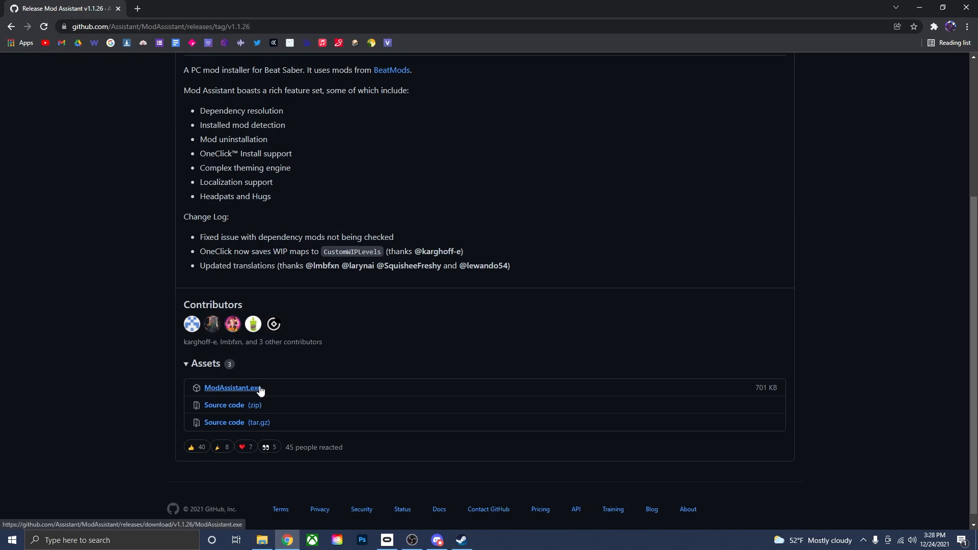
click(232, 387)
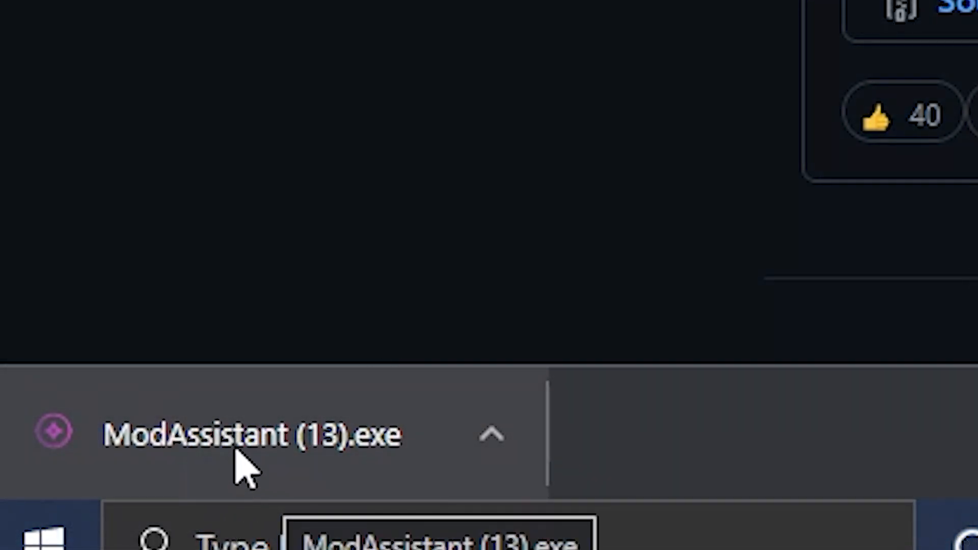
mouse_move(352, 477)
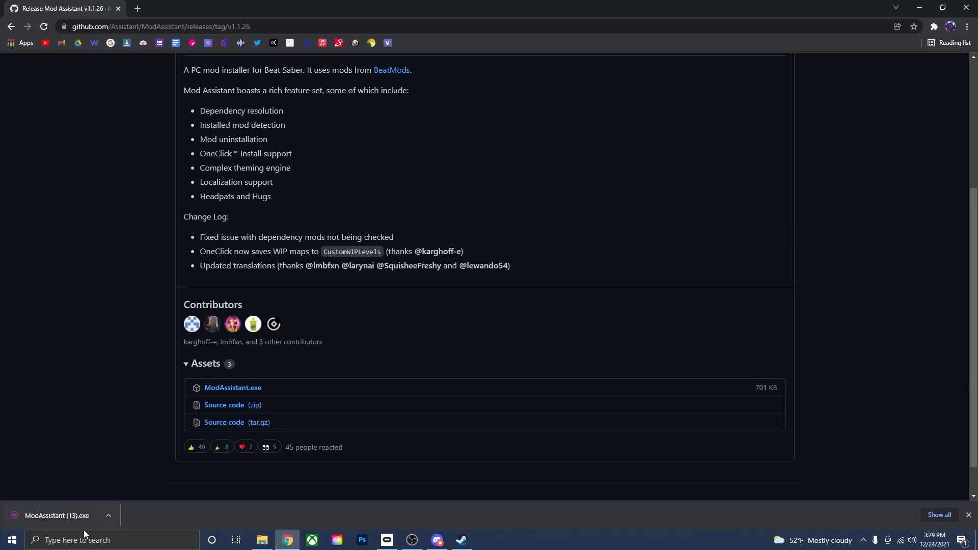
mouse_move(944, 8)
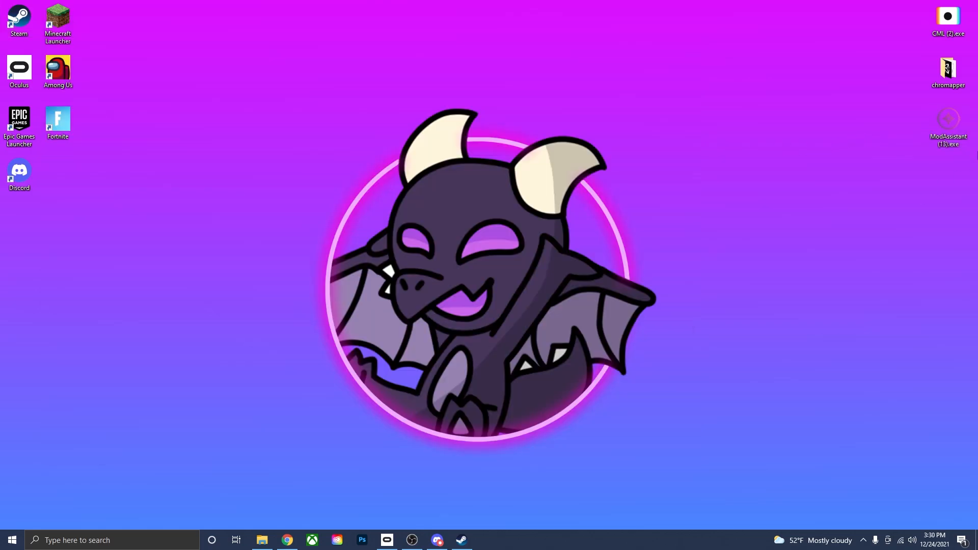
mouse_move(948, 119)
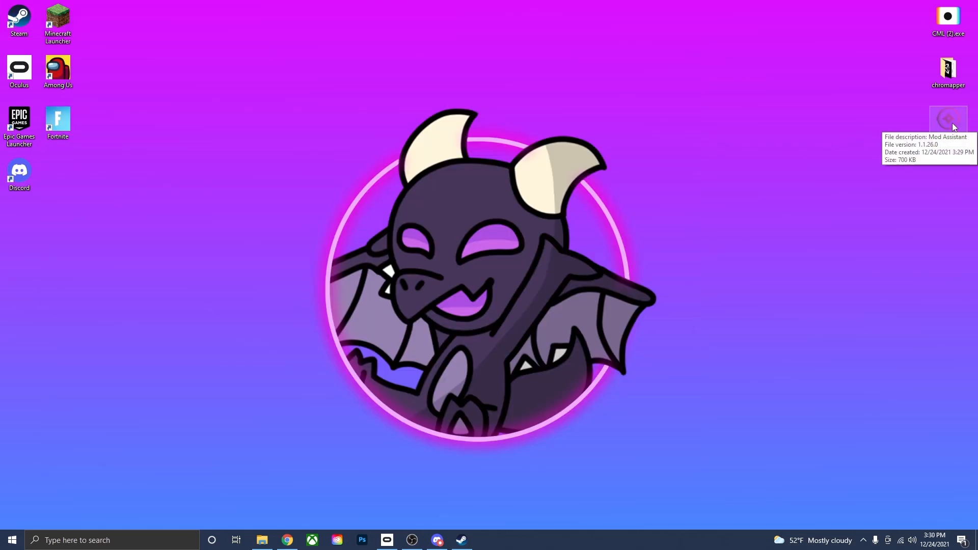
Step: Launch ModAssistant.exe from the desktop, getting the install-folder-not-detected message
double_click(948, 119)
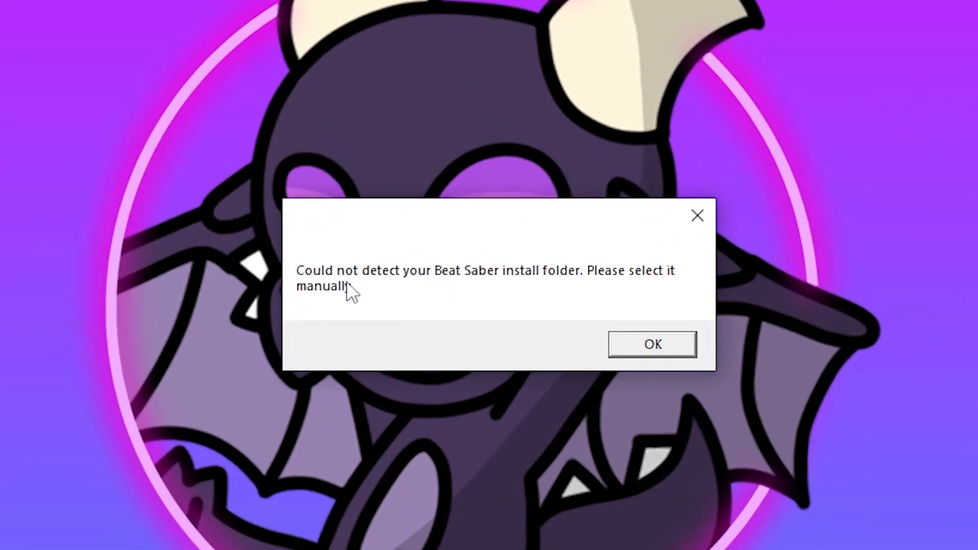
mouse_move(509, 310)
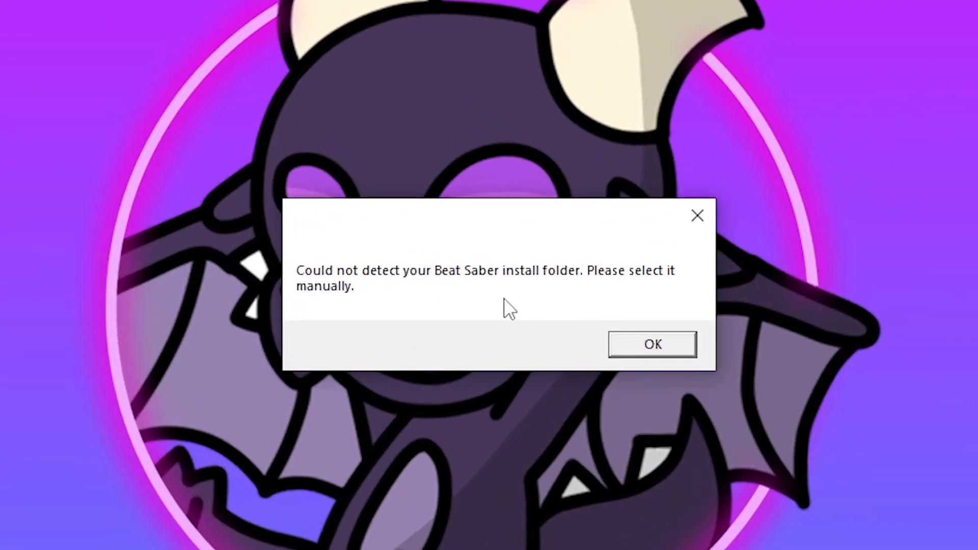
mouse_move(663, 296)
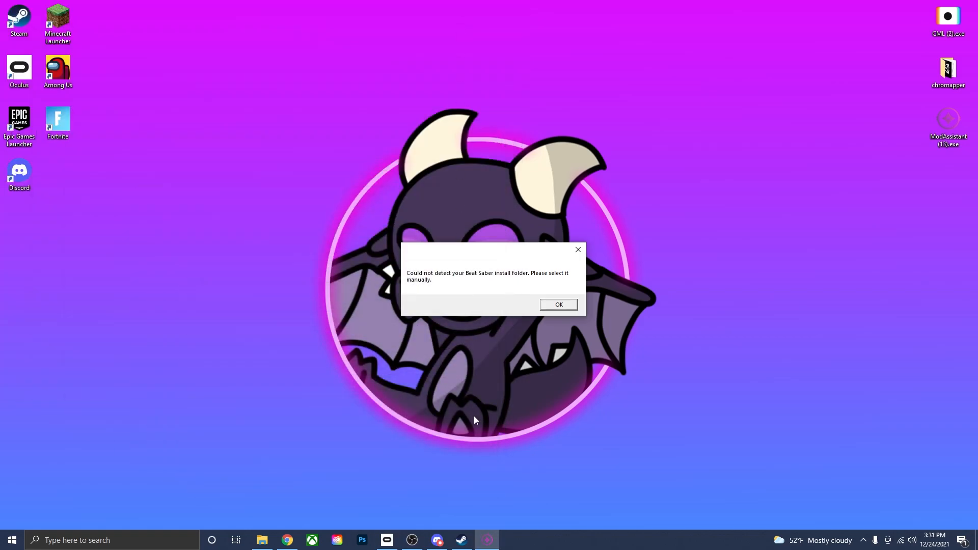
click(558, 305)
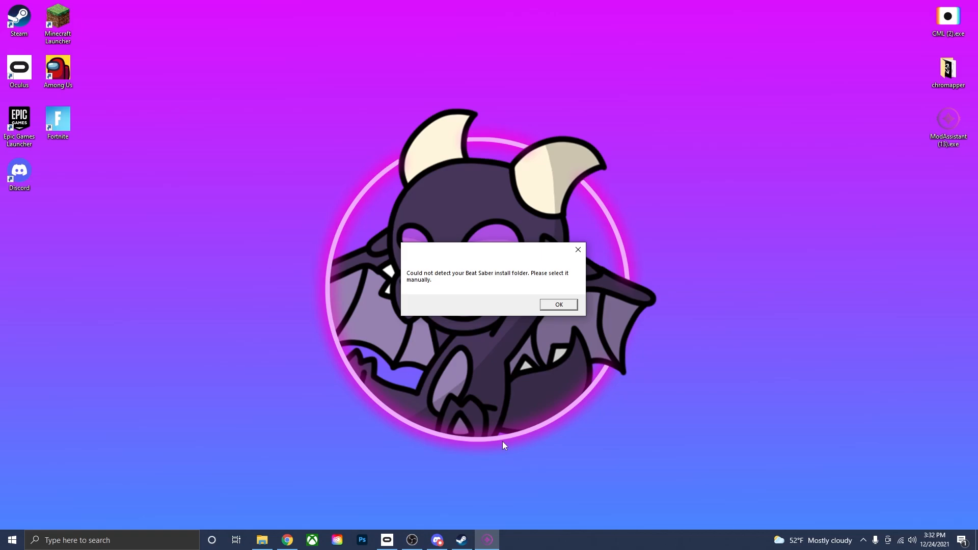
mouse_move(547, 383)
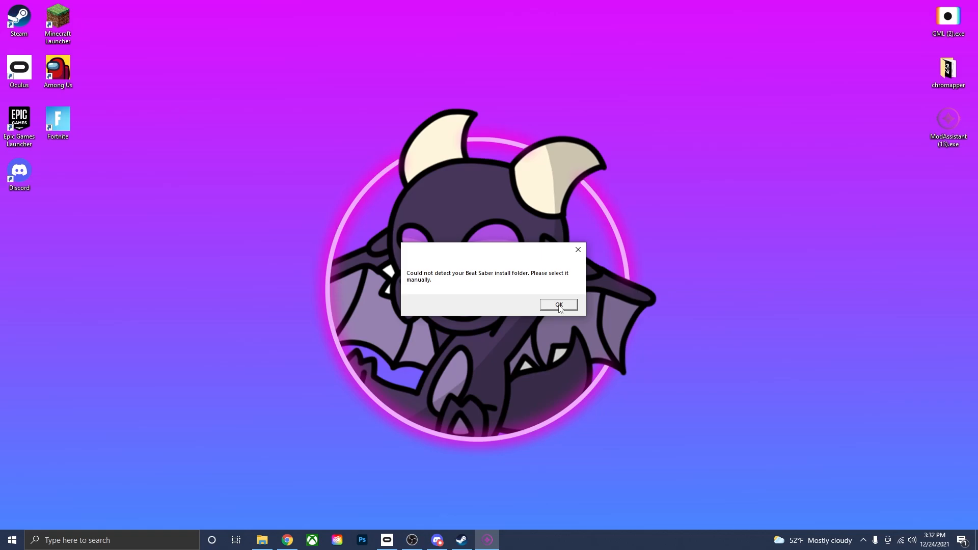
Step: Set C:\Program Files\Oculus\Software\Software\hyperbolic-magnetism-beat-saber as the Beat Saber install folder
click(558, 304)
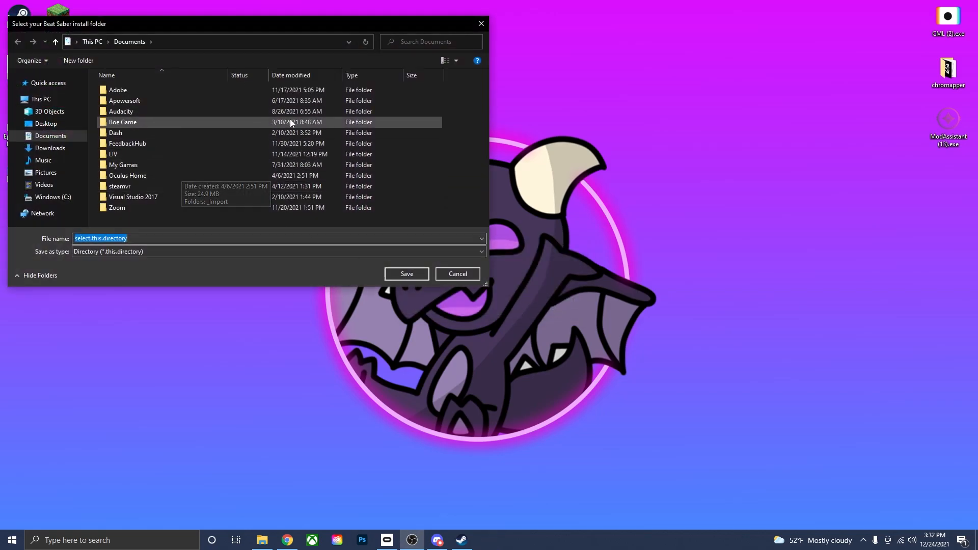
click(52, 197)
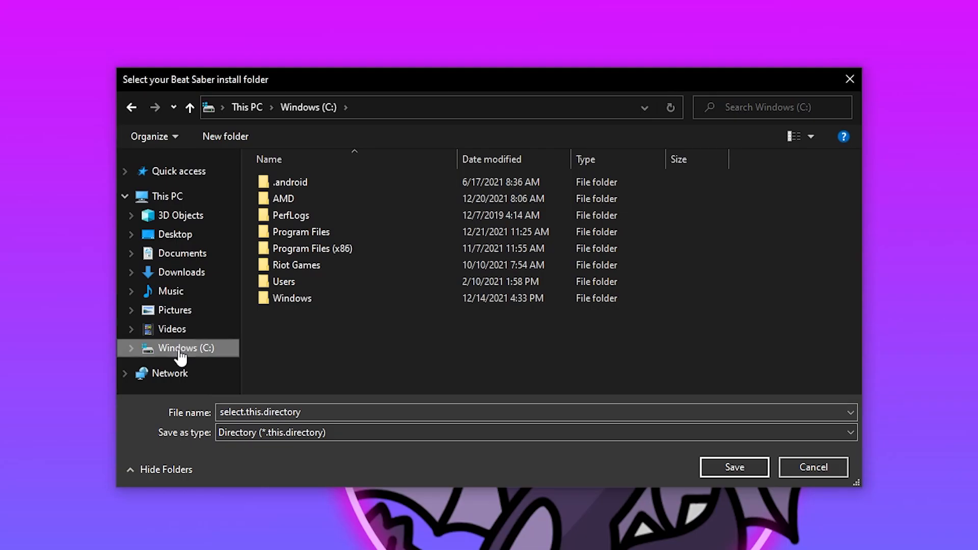
click(301, 231)
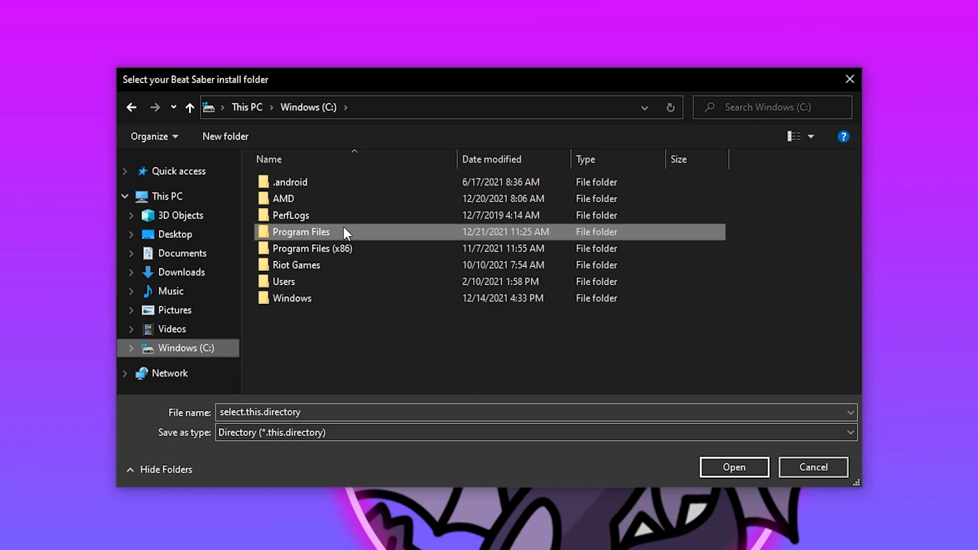
double_click(302, 232)
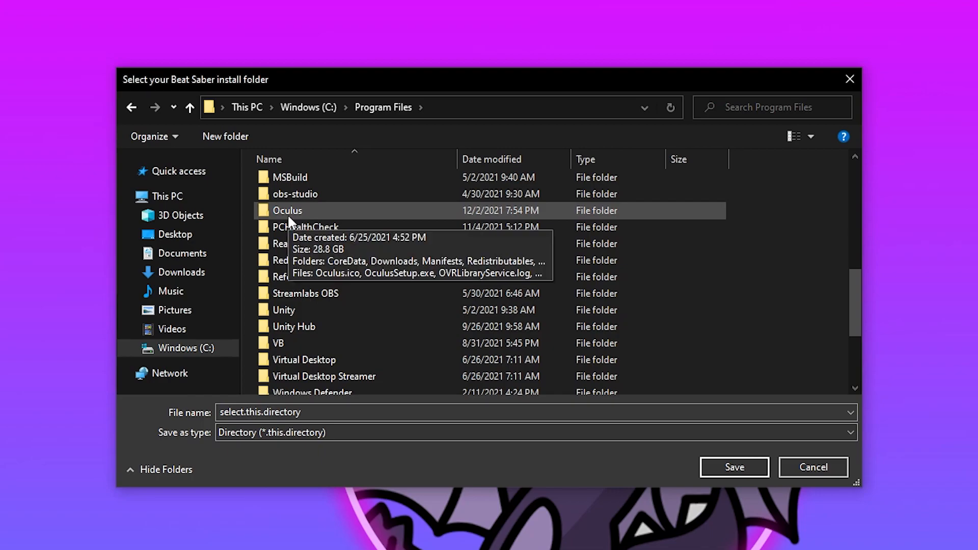
double_click(287, 210)
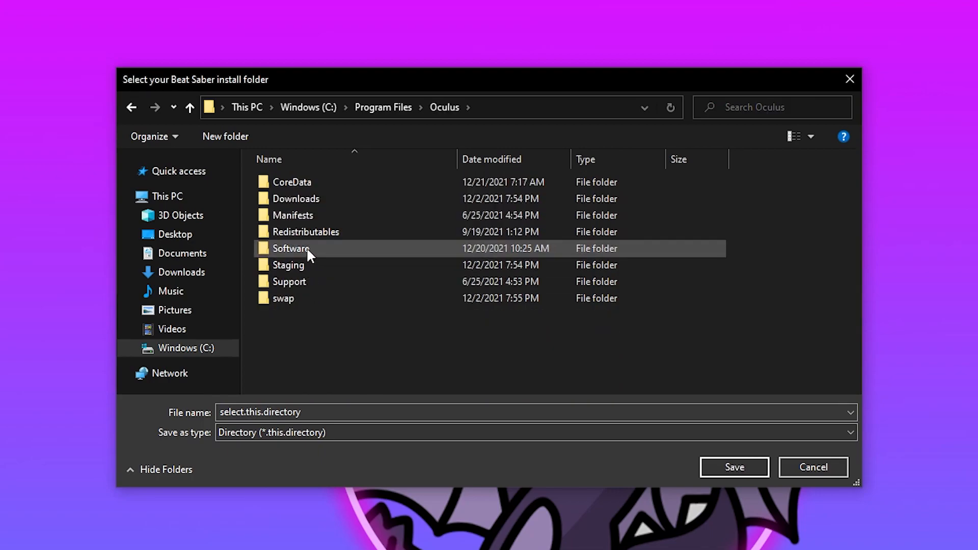
double_click(291, 248)
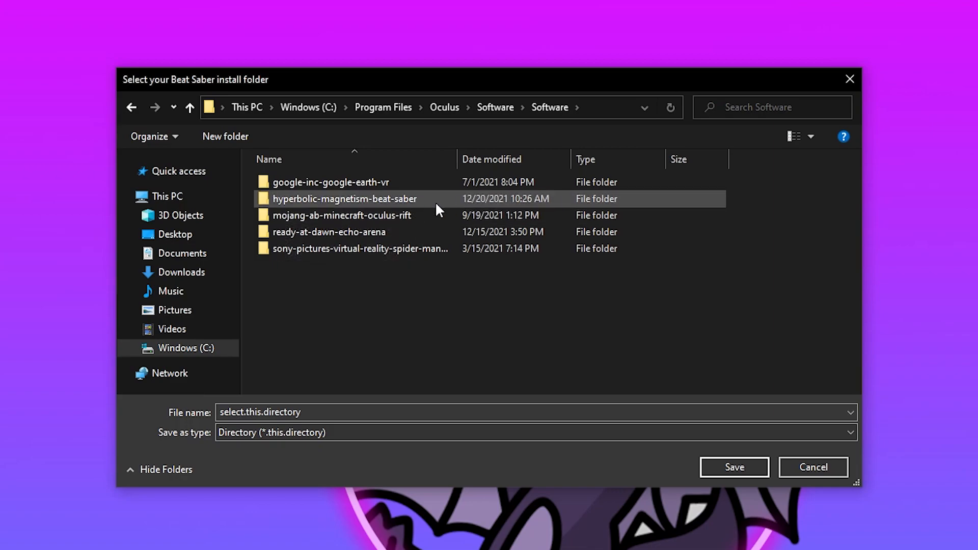
double_click(344, 198)
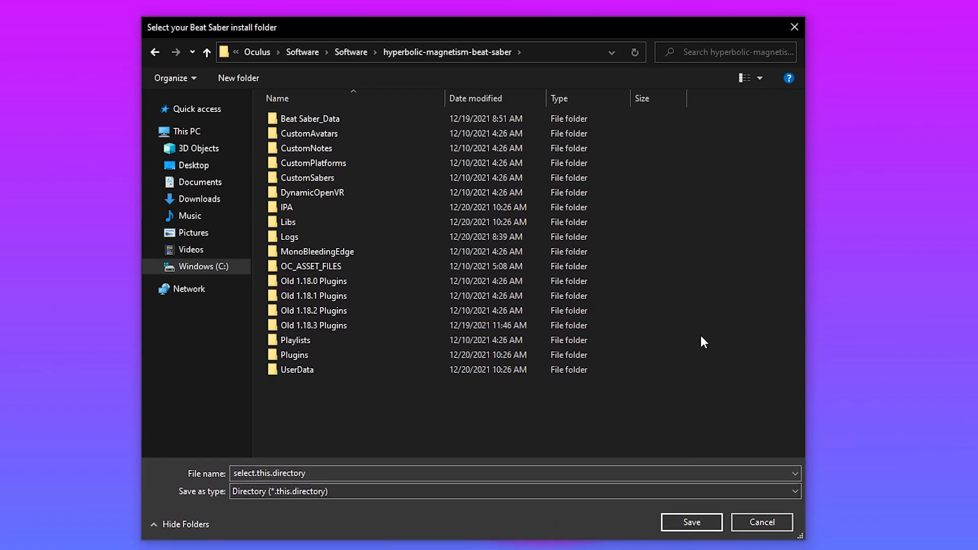
click(297, 369)
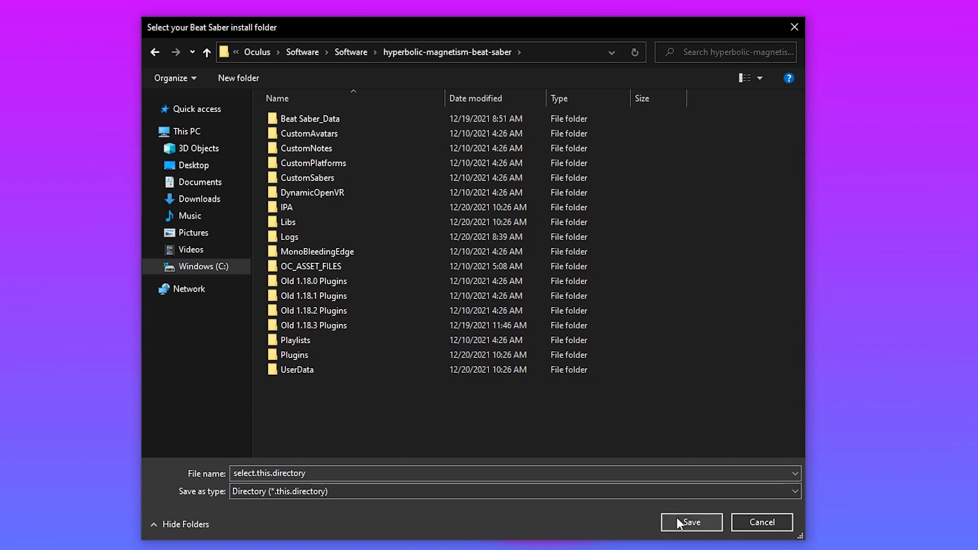
click(690, 521)
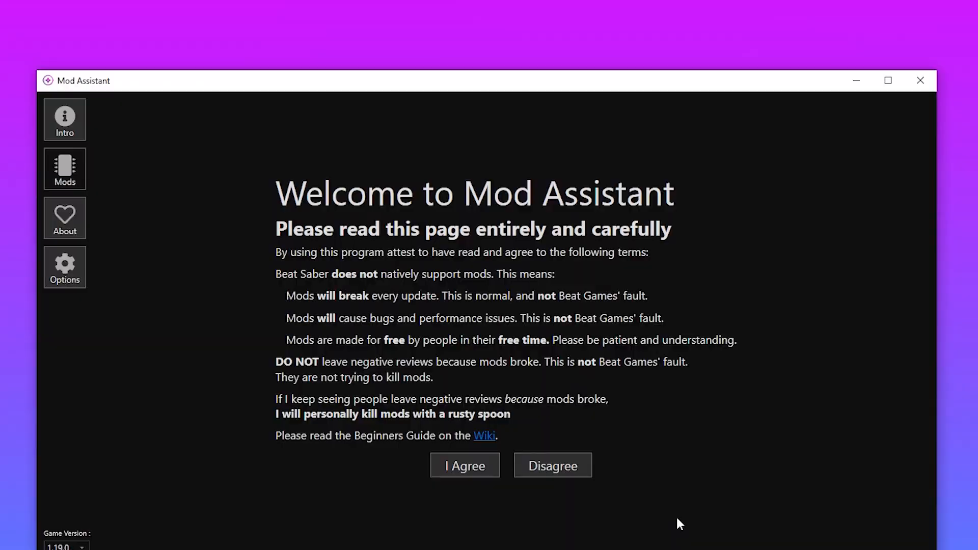
Step: Maximize Mod Assistant and accept its terms with I Agree
click(887, 80)
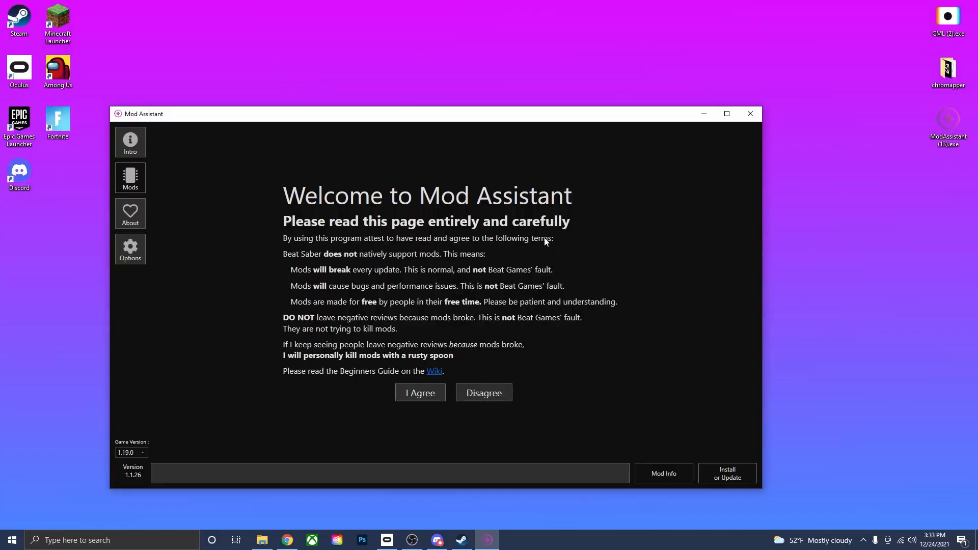
mouse_move(645, 218)
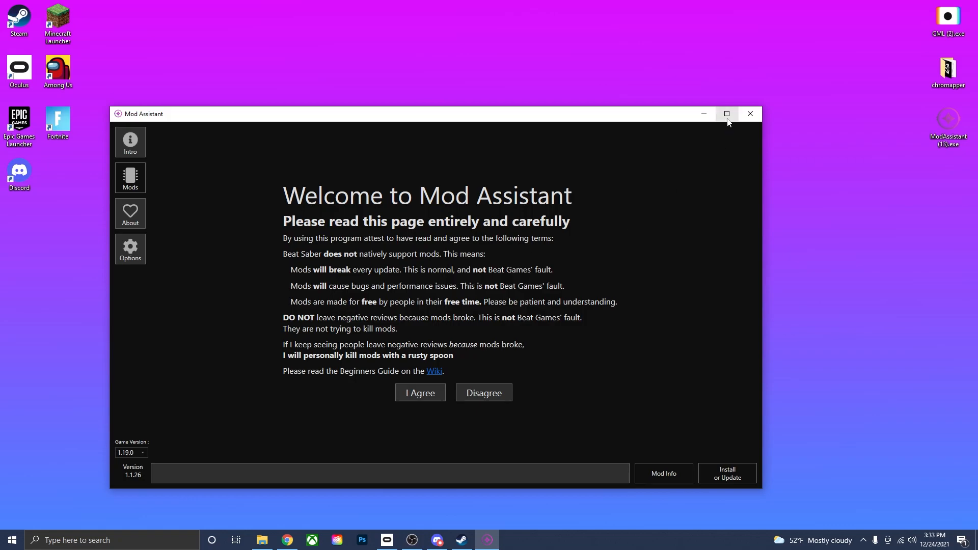
click(725, 113)
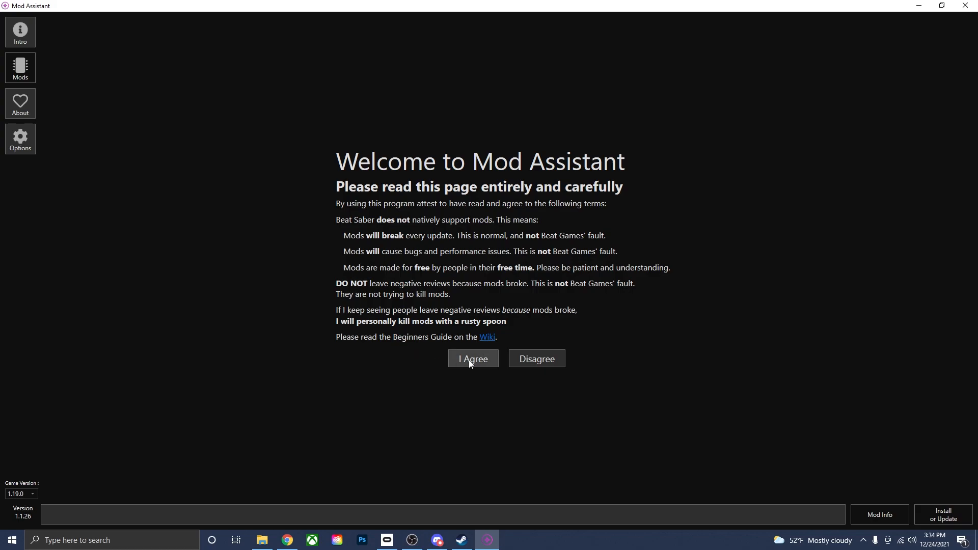
click(471, 359)
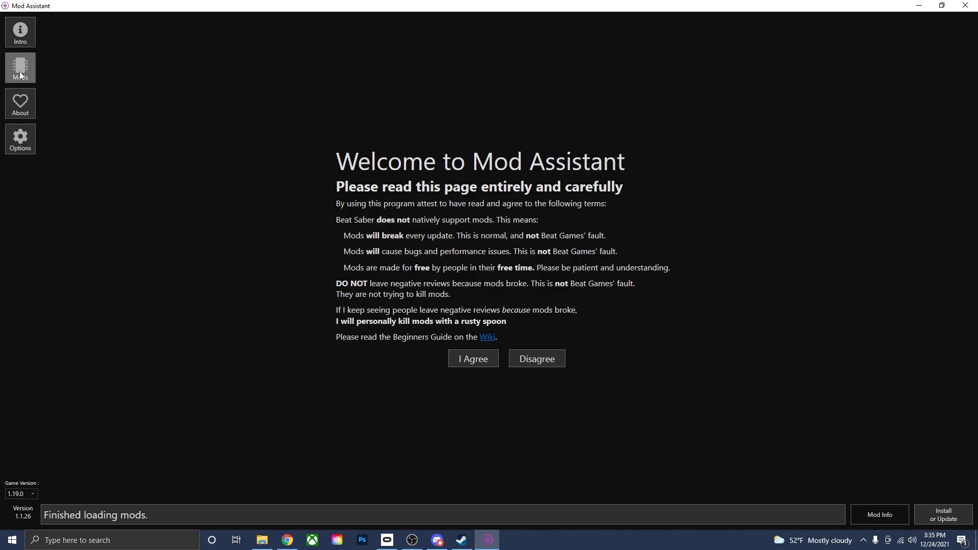
Step: Show the mod list, check the game version choices and tick Camera2
click(472, 359)
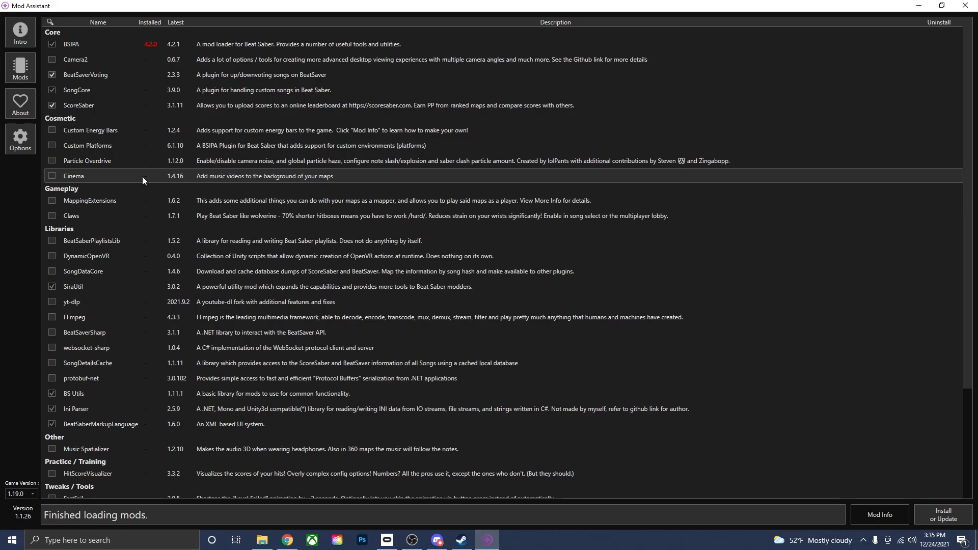
mouse_move(215, 160)
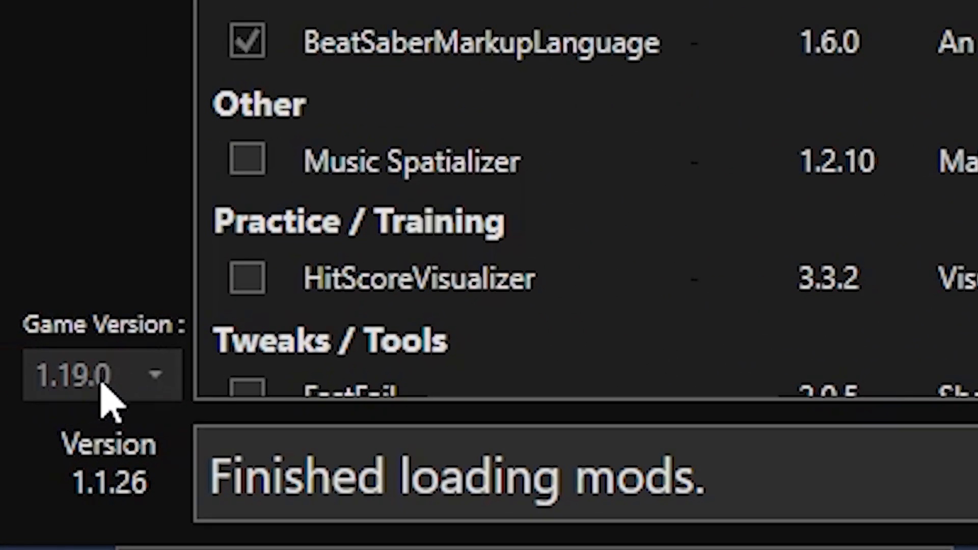
click(100, 374)
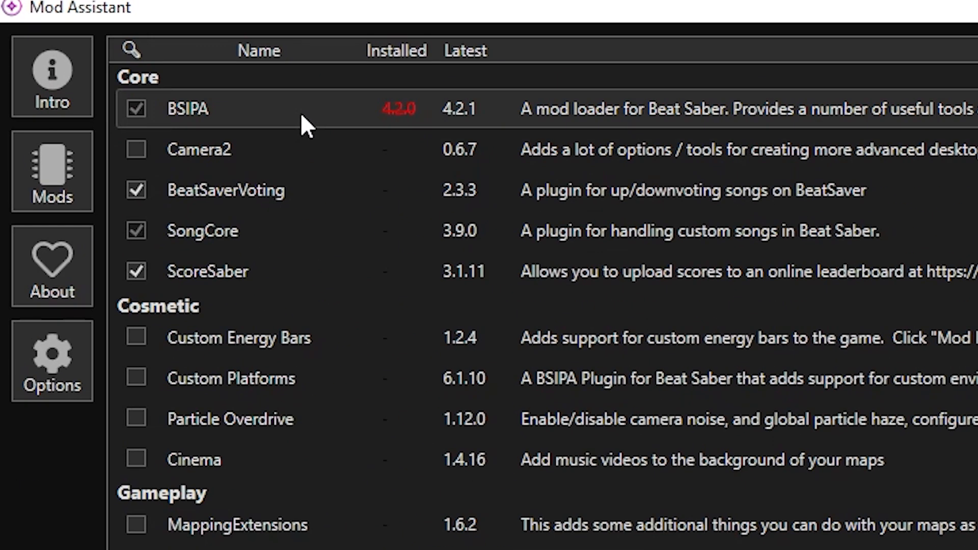
mouse_move(151, 170)
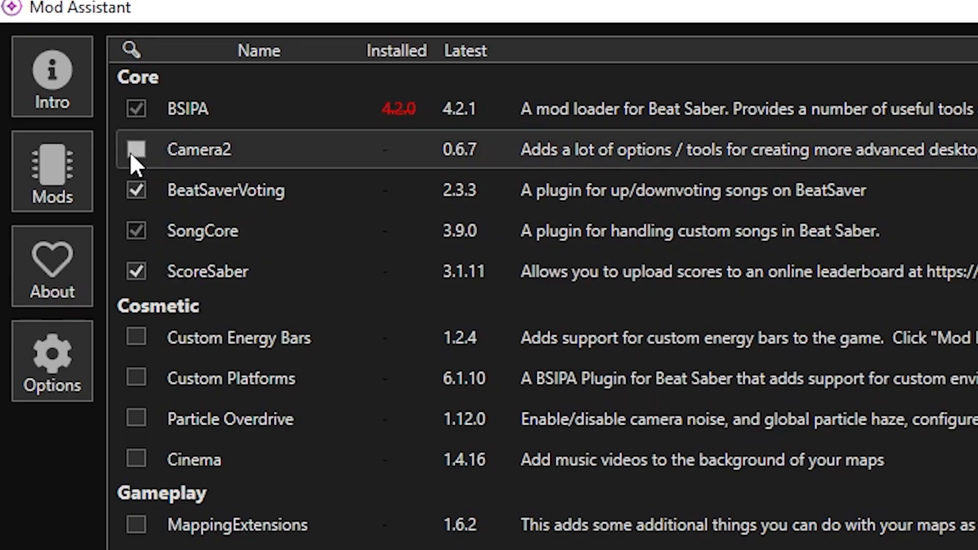
click(135, 149)
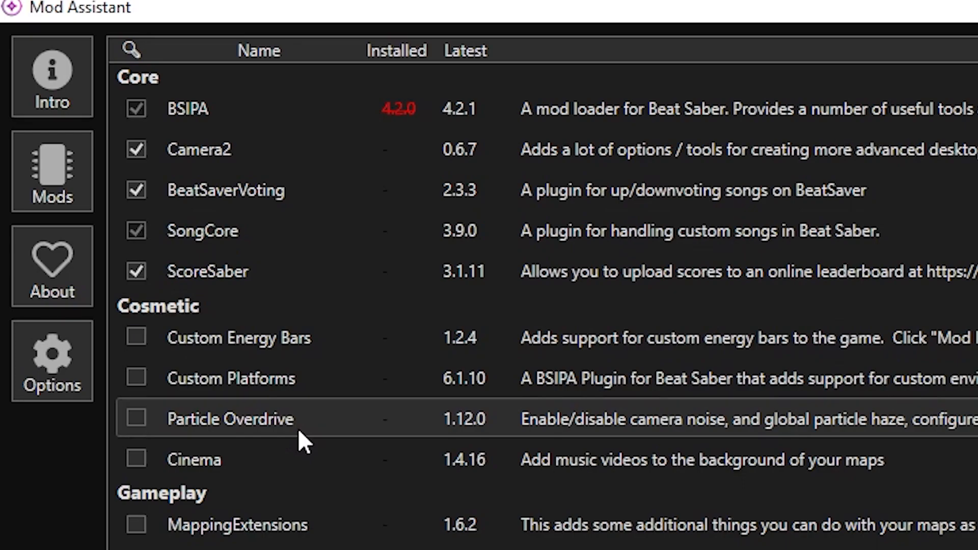
mouse_move(218, 149)
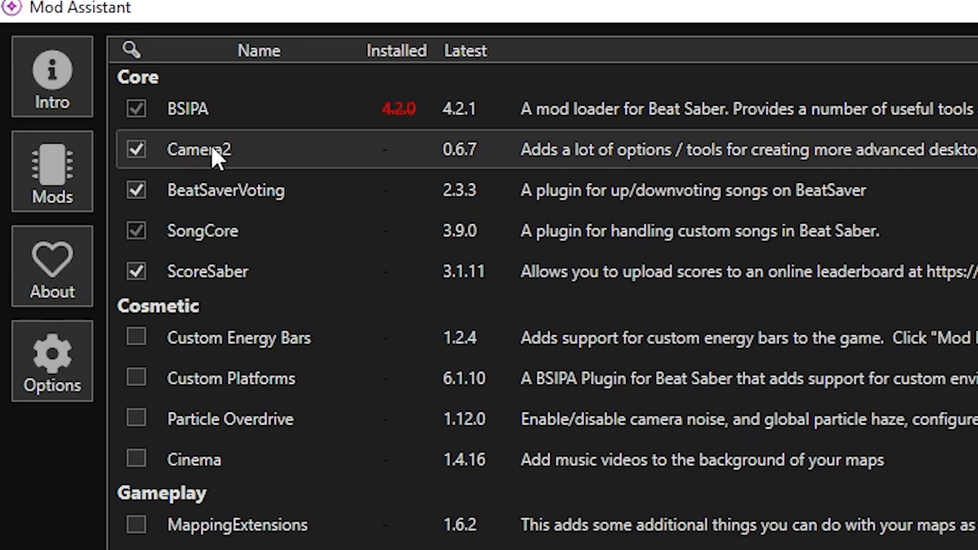
mouse_move(171, 121)
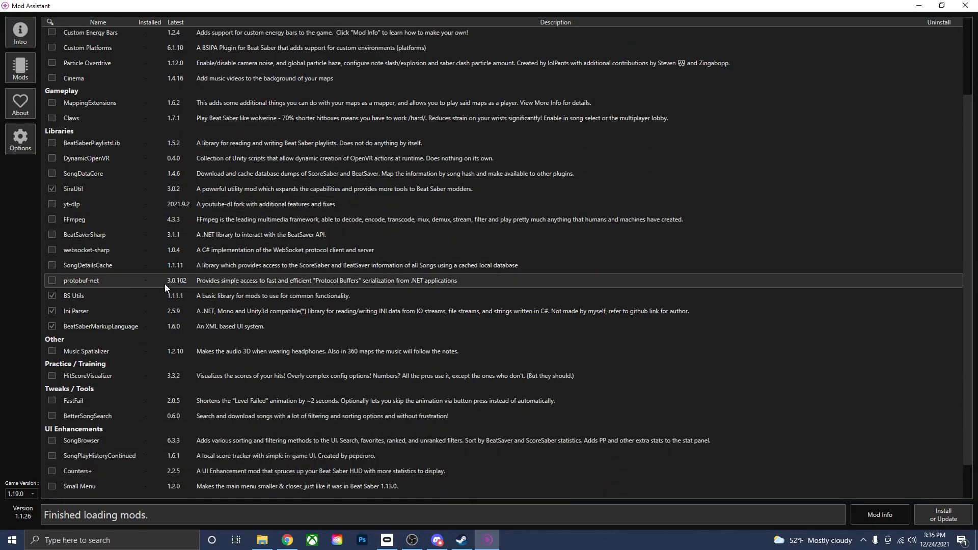
Step: Tick the remaining mods further down the list, including SongBrowser and FastFail
scroll(down, 3)
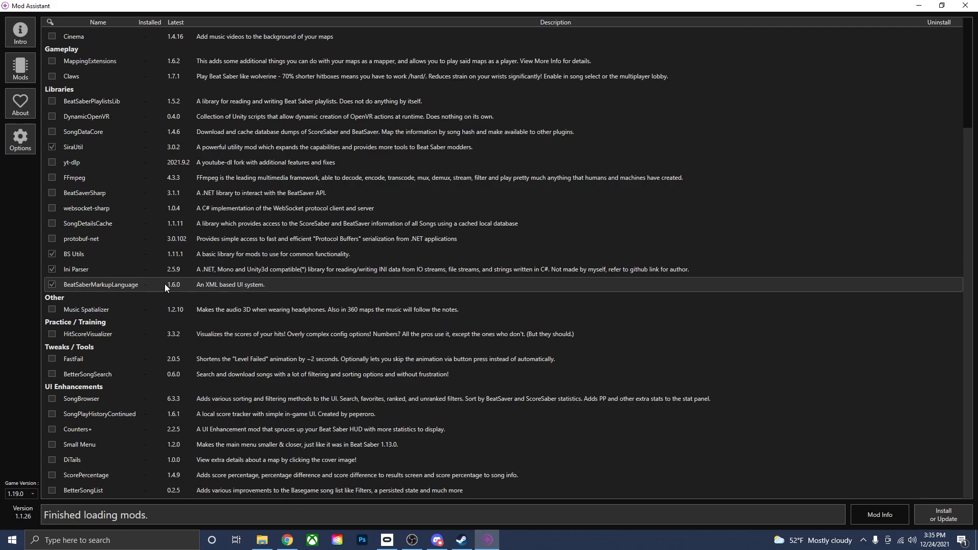
scroll(up, 3)
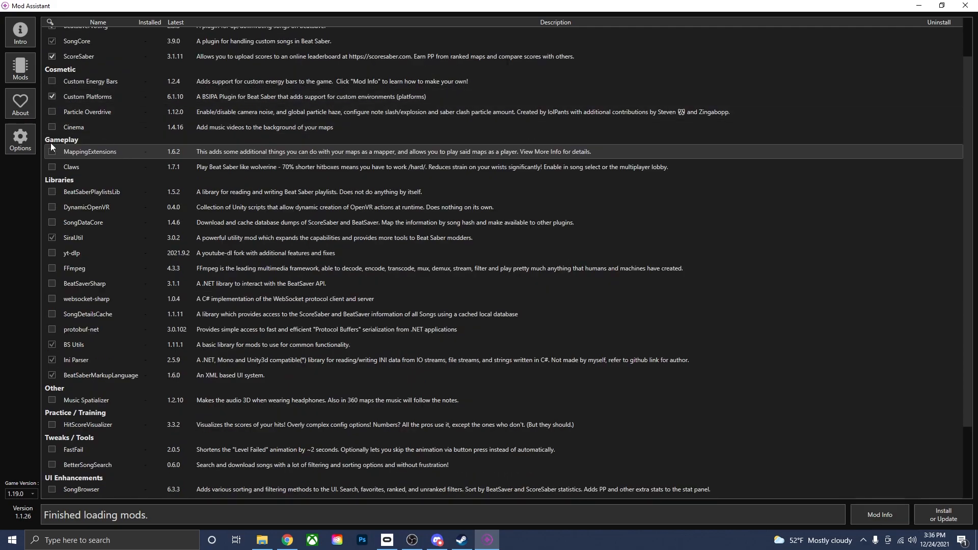
scroll(down, 3)
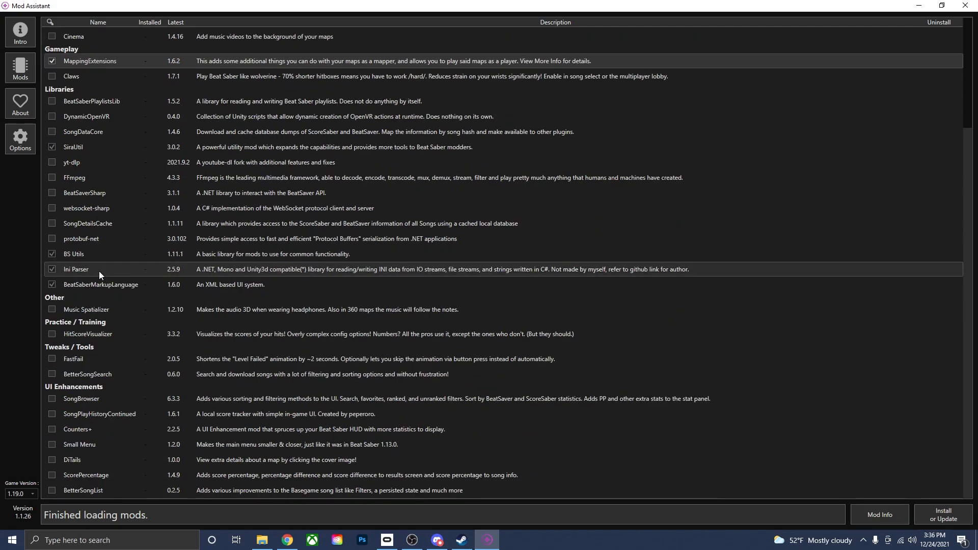
click(52, 398)
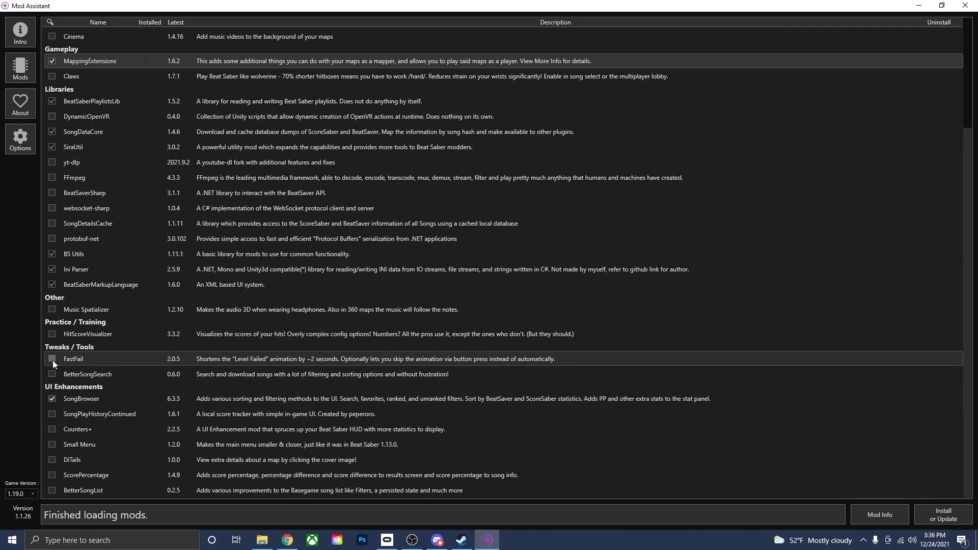
click(52, 359)
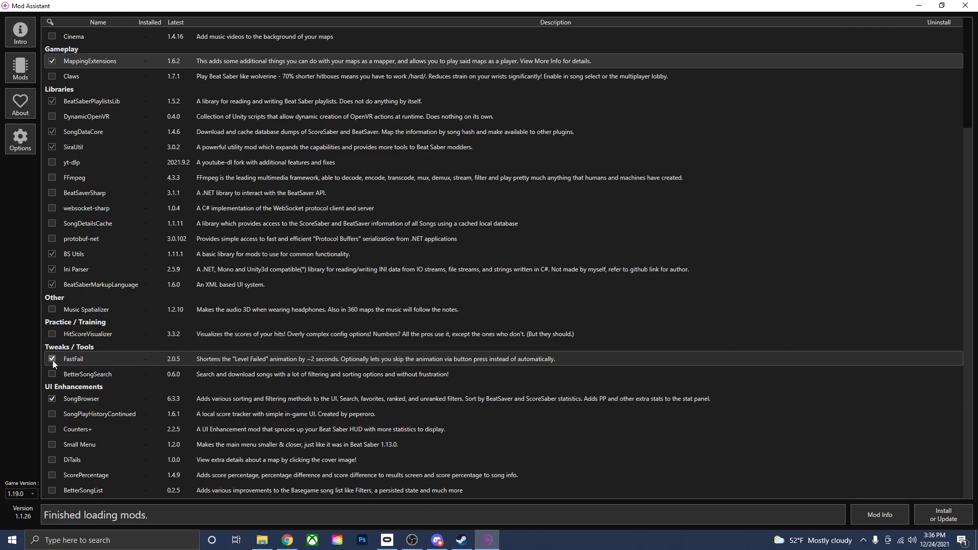
scroll(up, 3)
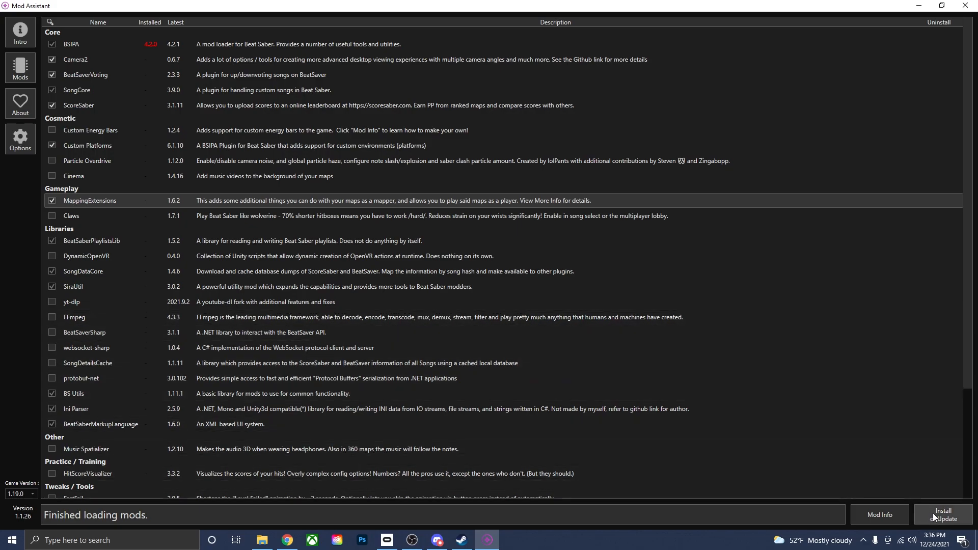
click(943, 515)
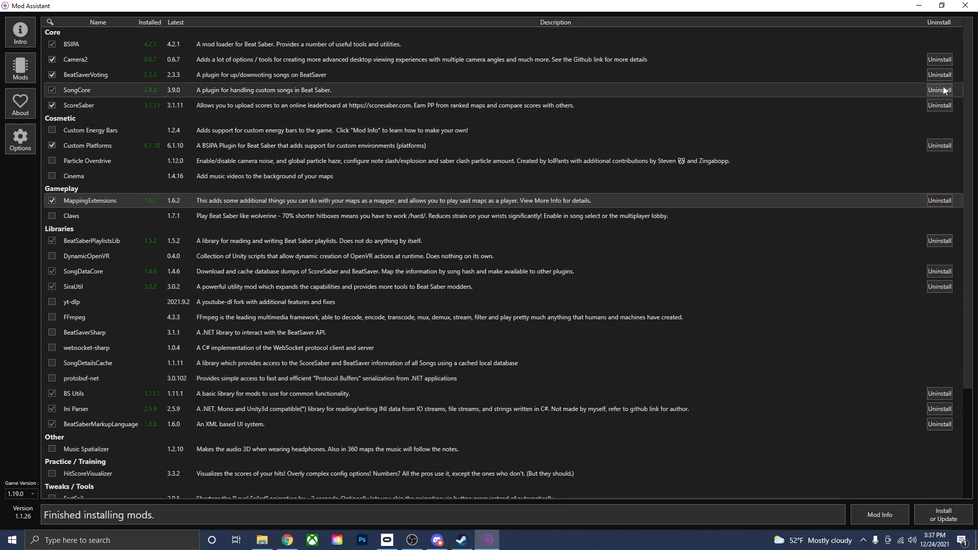
mouse_move(100, 198)
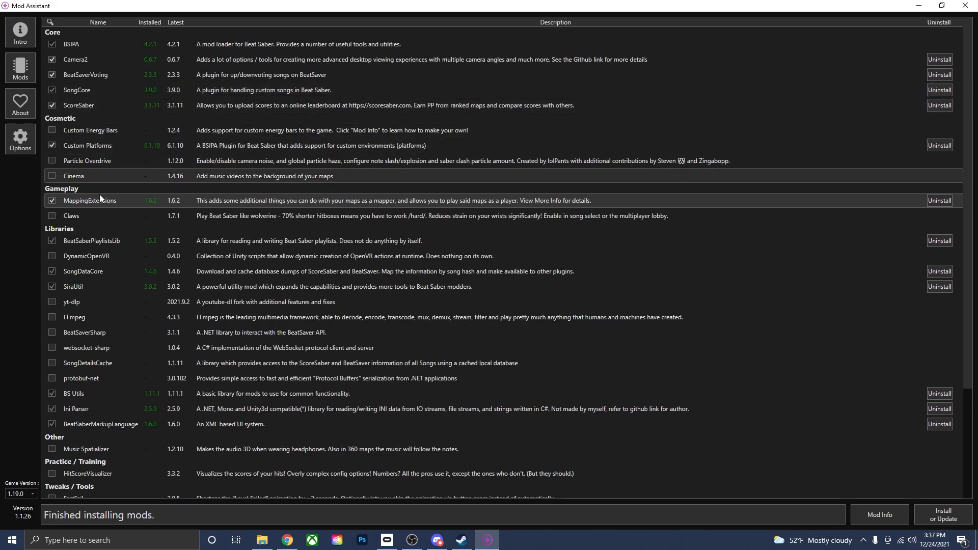
mouse_move(788, 186)
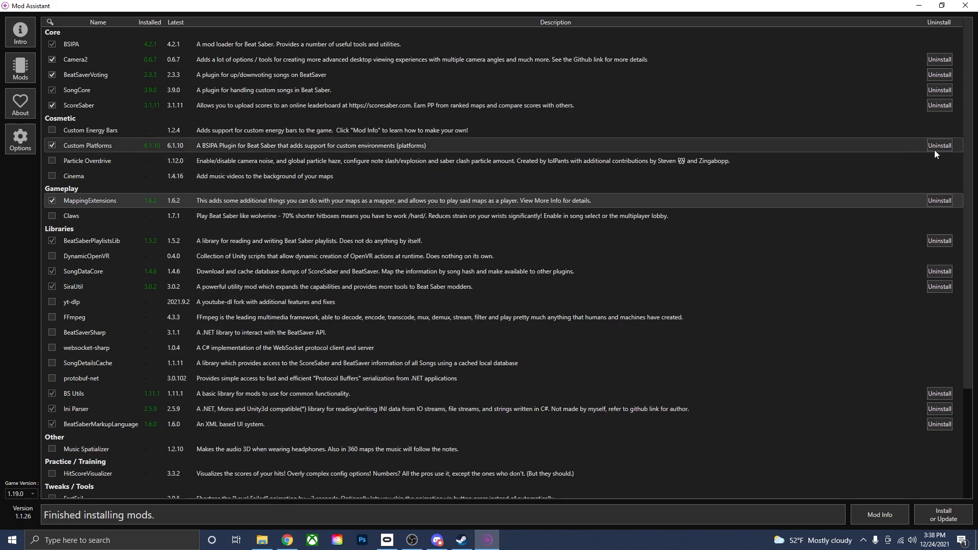
click(939, 146)
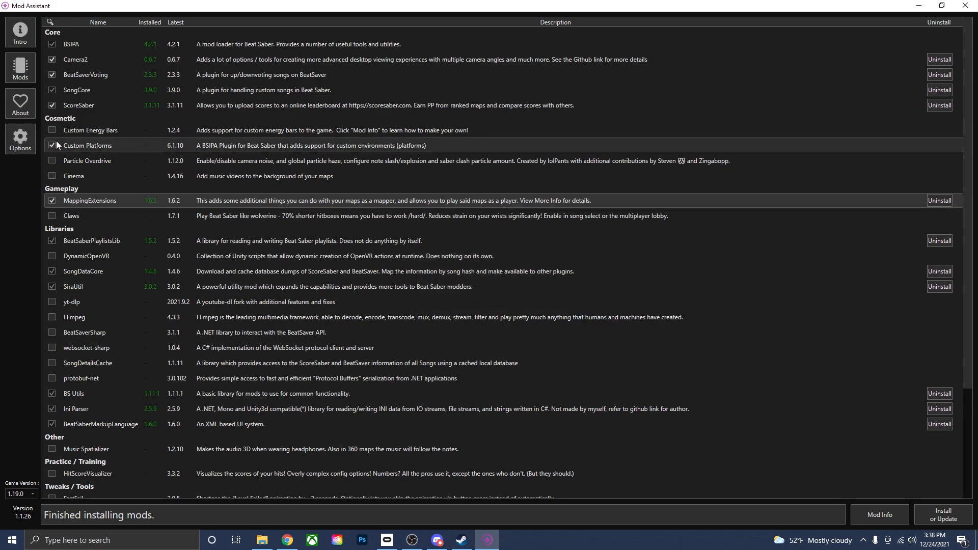
click(52, 146)
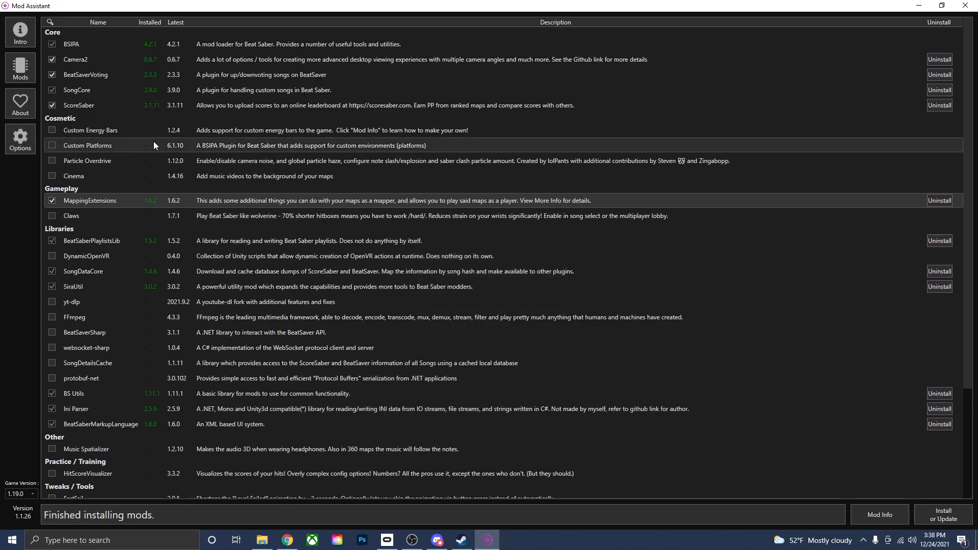
mouse_move(942, 515)
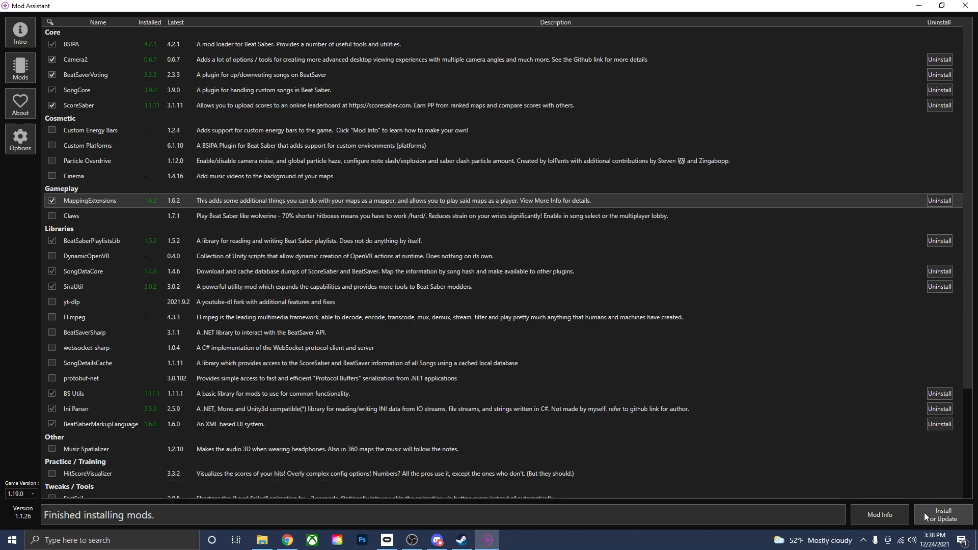
click(944, 514)
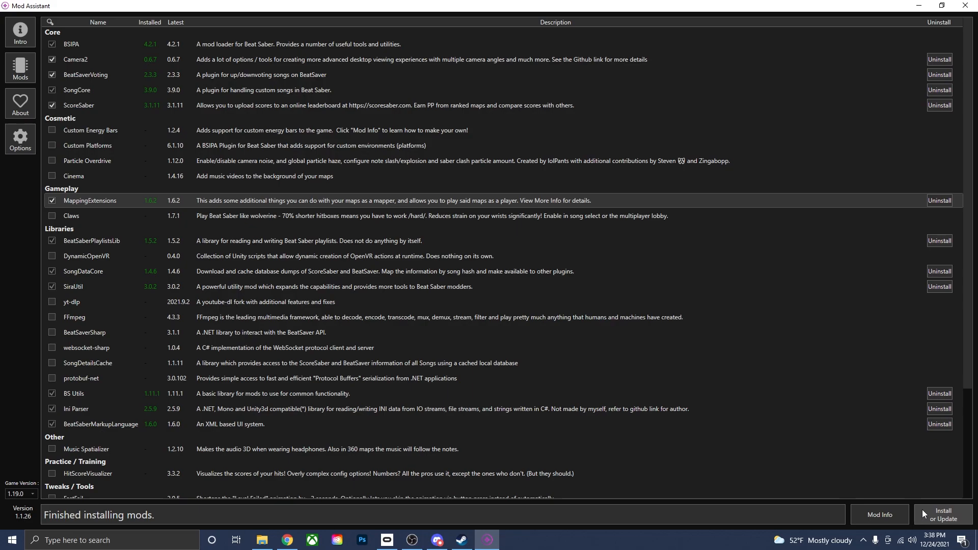
click(52, 146)
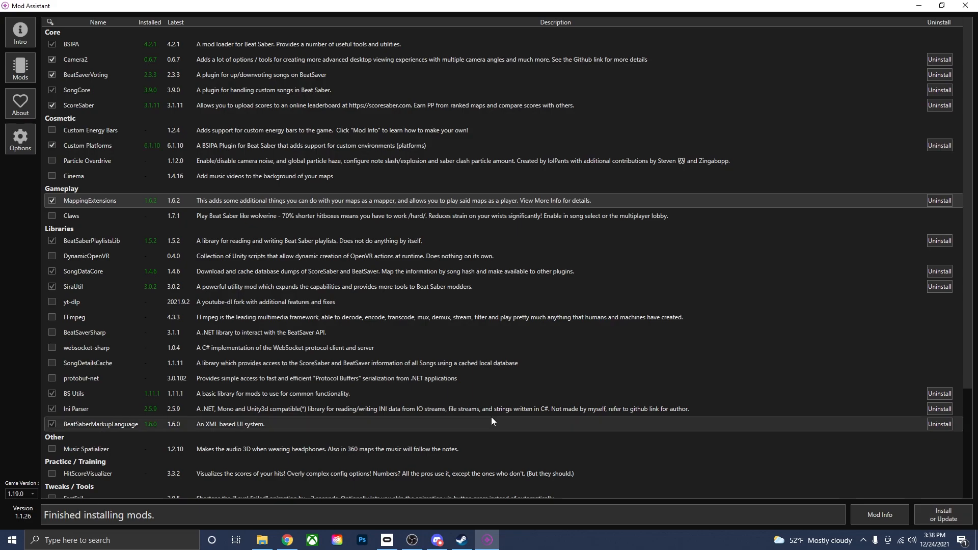
scroll(down, 3)
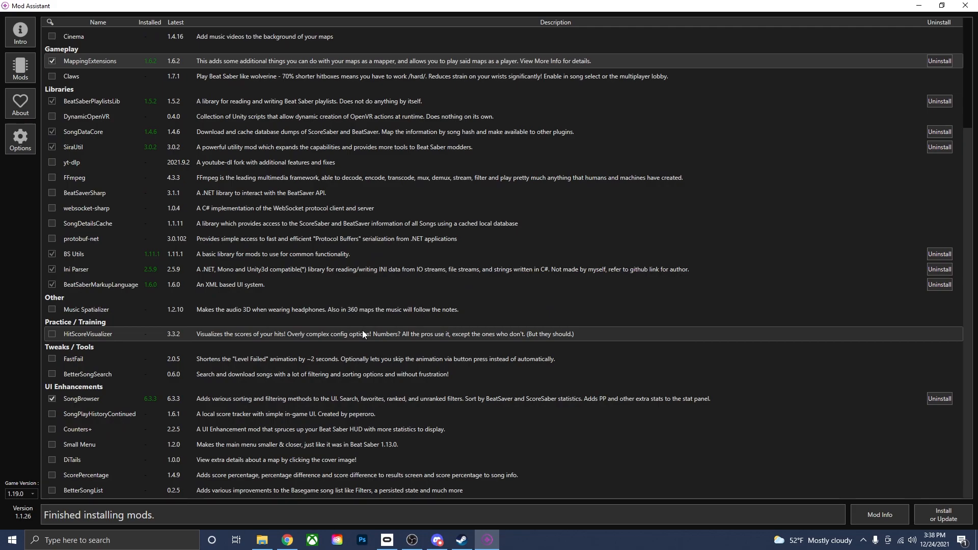
scroll(up, 3)
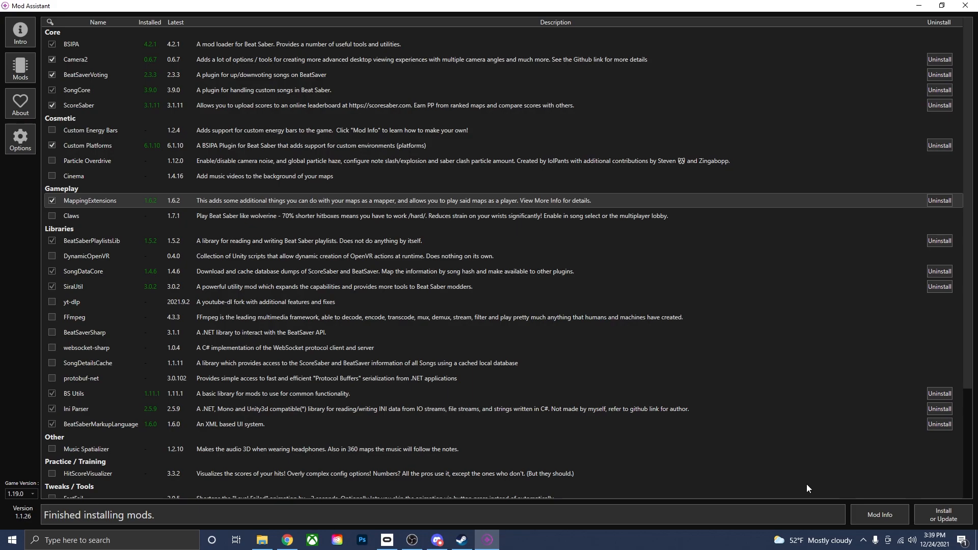
mouse_move(443, 514)
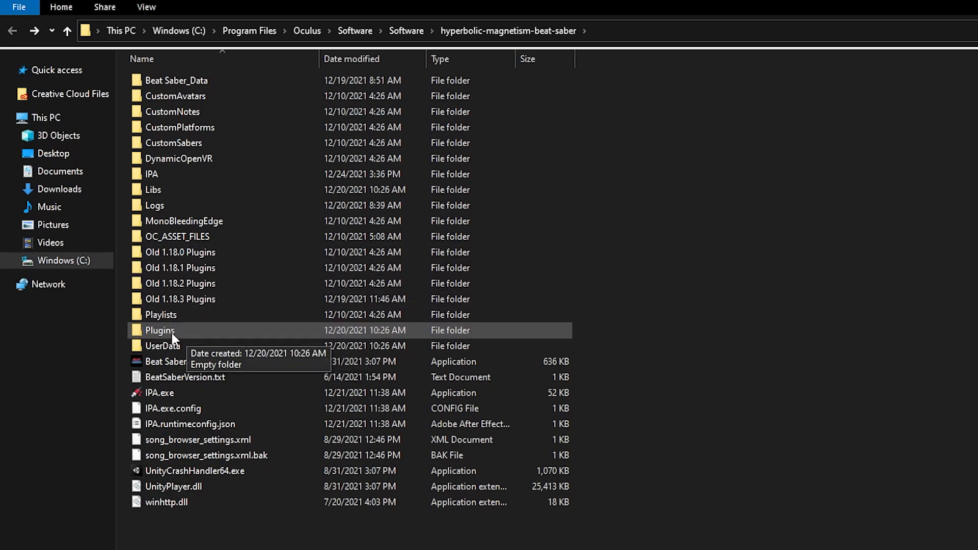
Step: Look inside the game folder's Plugins folder before launching Beat Saber
double_click(160, 331)
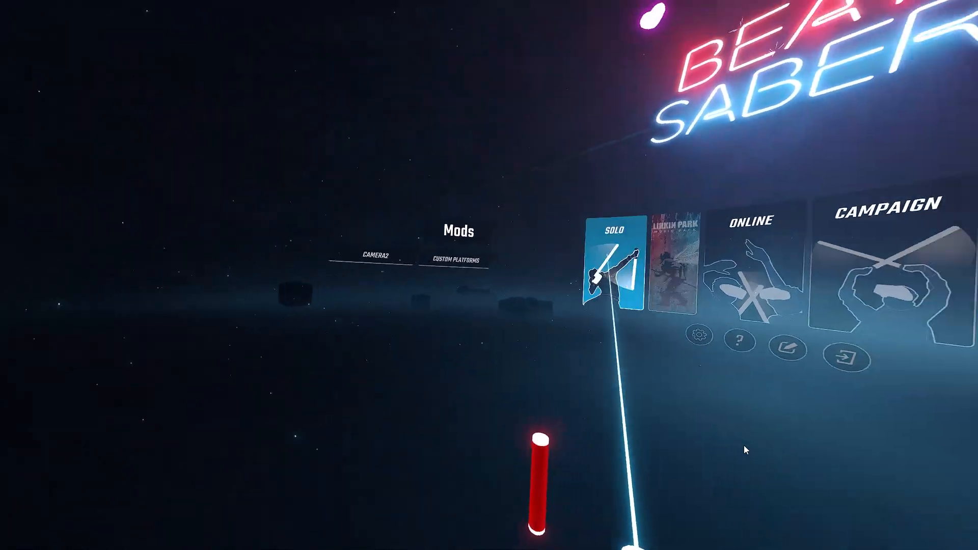
Step: Bring back the File Explorer window showing the Beat Saber install folder
click(608, 248)
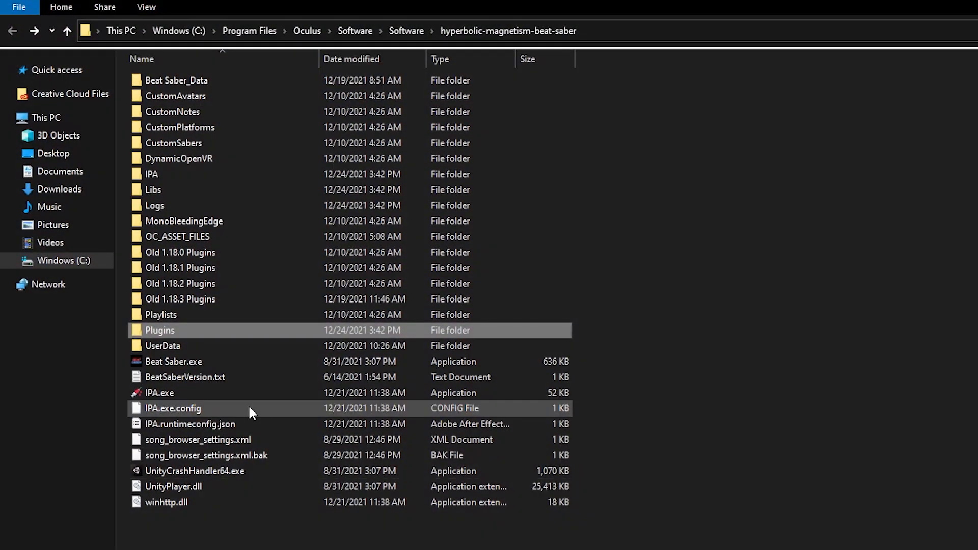
Step: Browse the Plugins folder's mod files, selecting BS_Utils.dll, INIParser.manifest and Camera2.dll
double_click(161, 331)
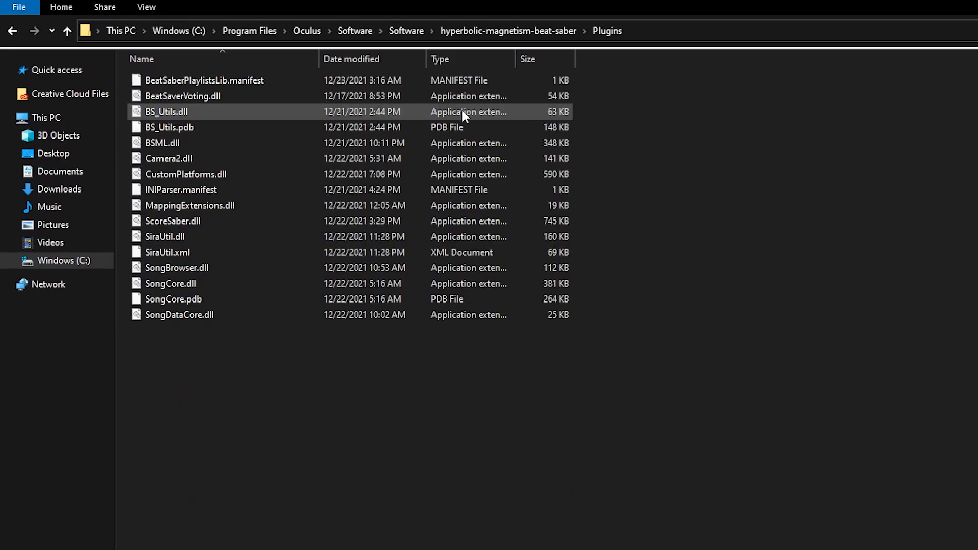
click(182, 190)
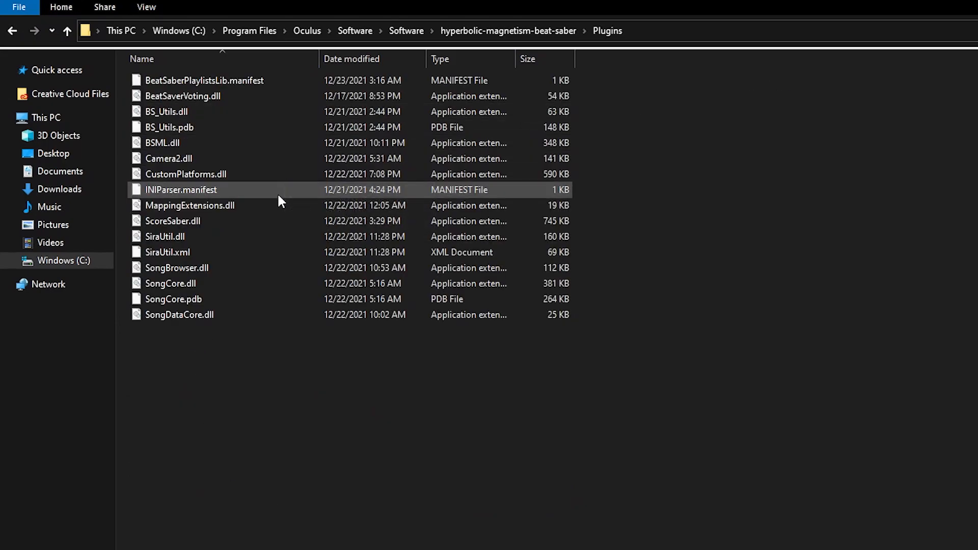
click(168, 158)
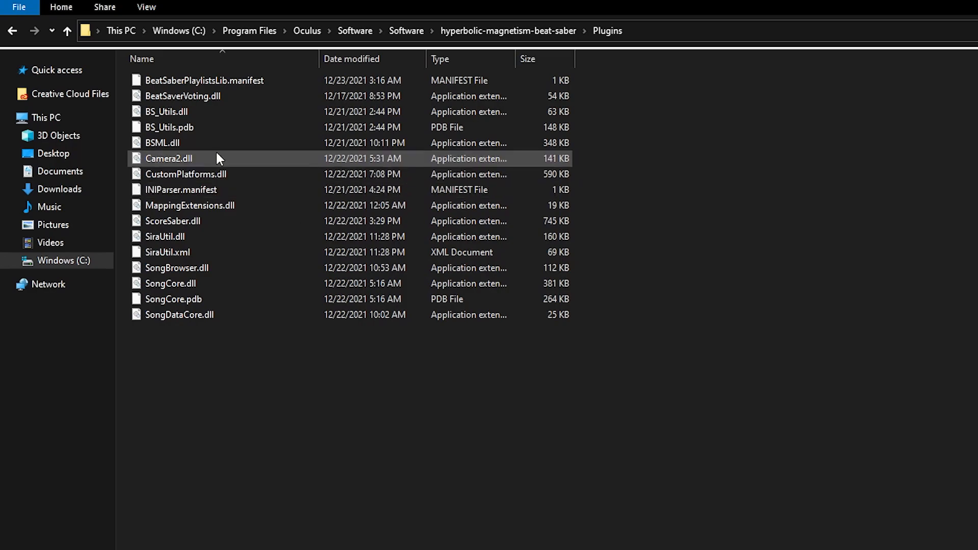
click(297, 516)
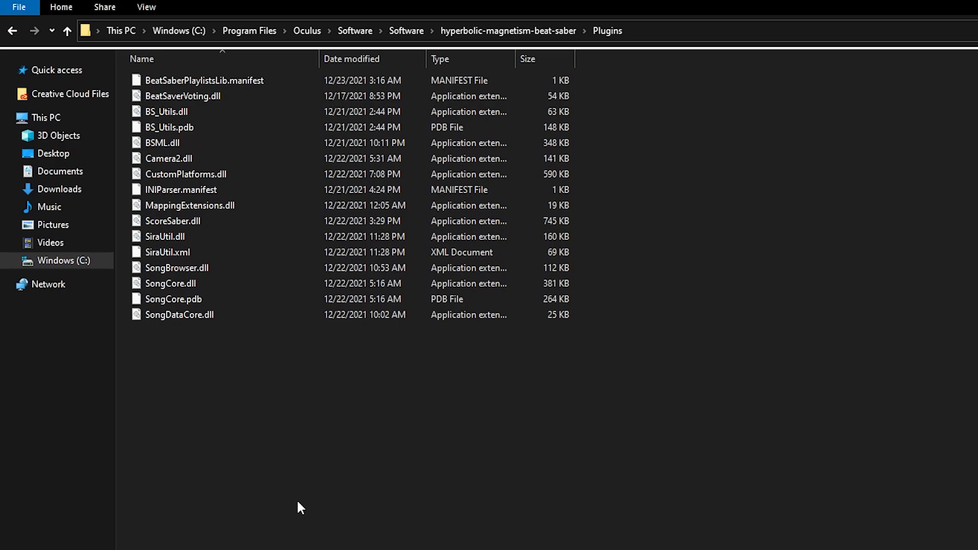
Step: Switch to Discord and view the #pc-models channel under Public Releases
click(437, 541)
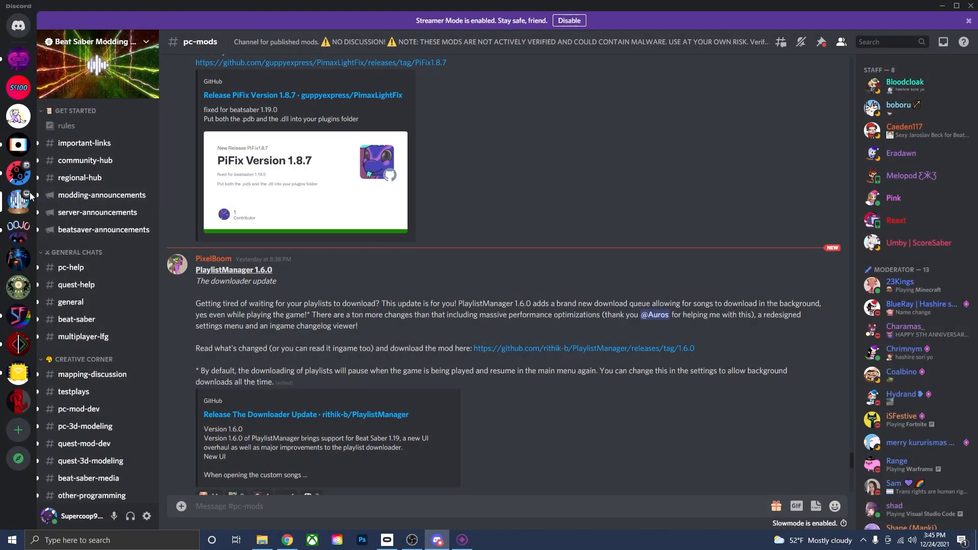
mouse_move(19, 199)
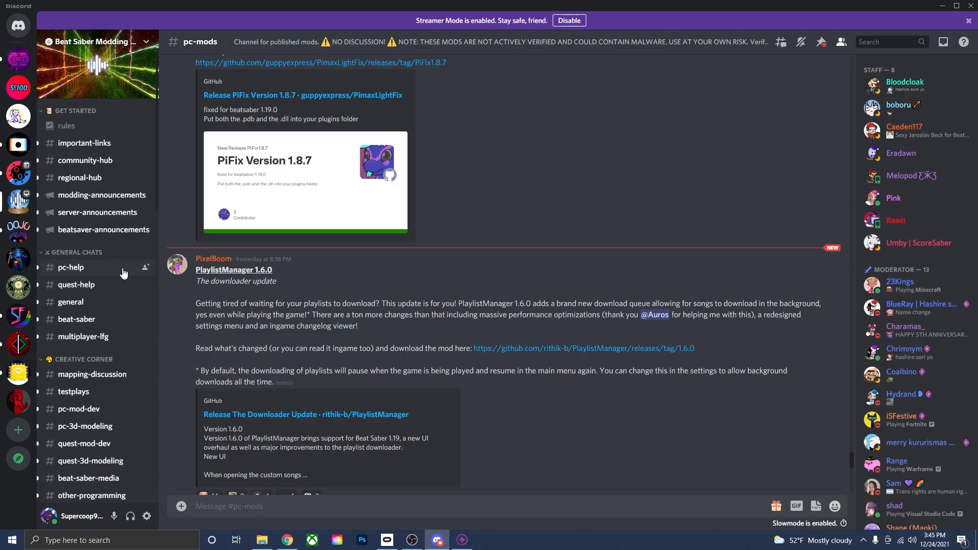
scroll(down, 3)
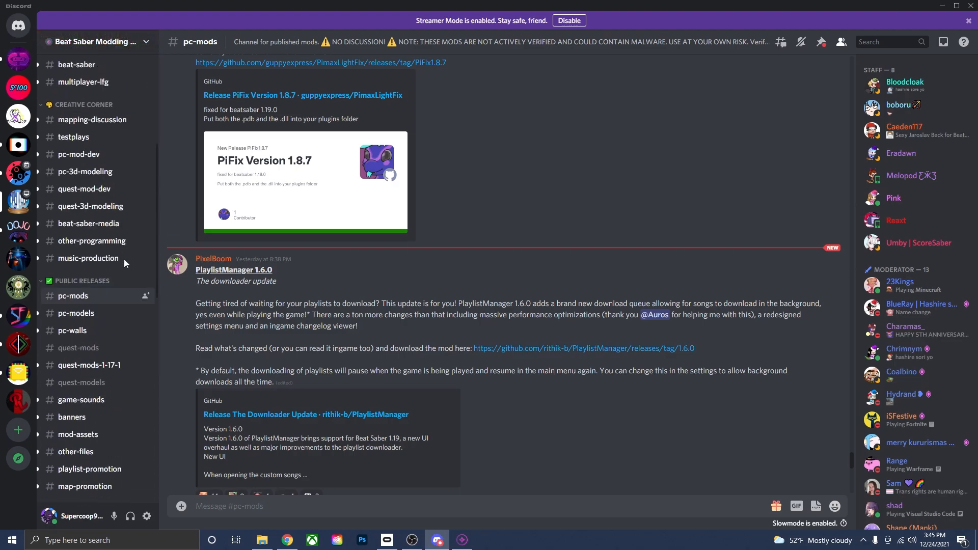
scroll(down, 3)
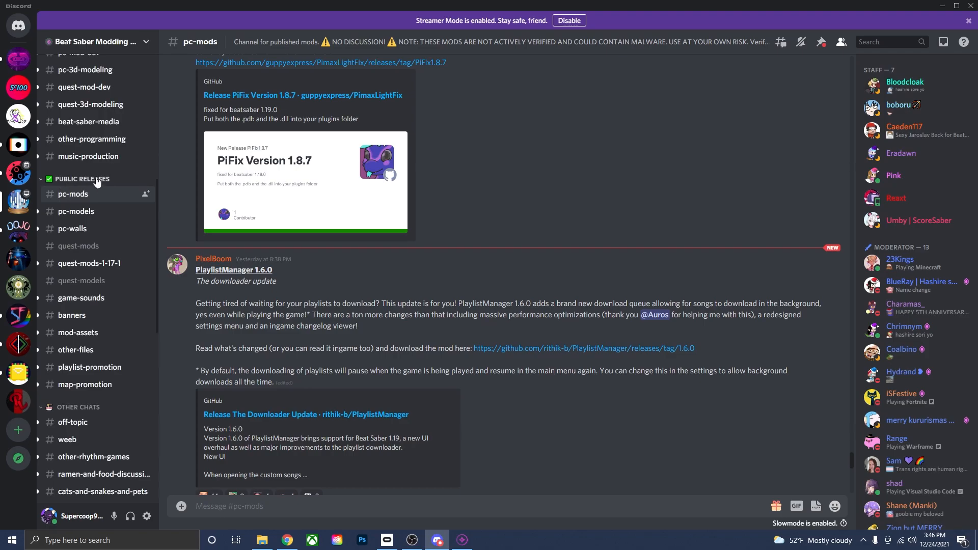
mouse_move(88, 281)
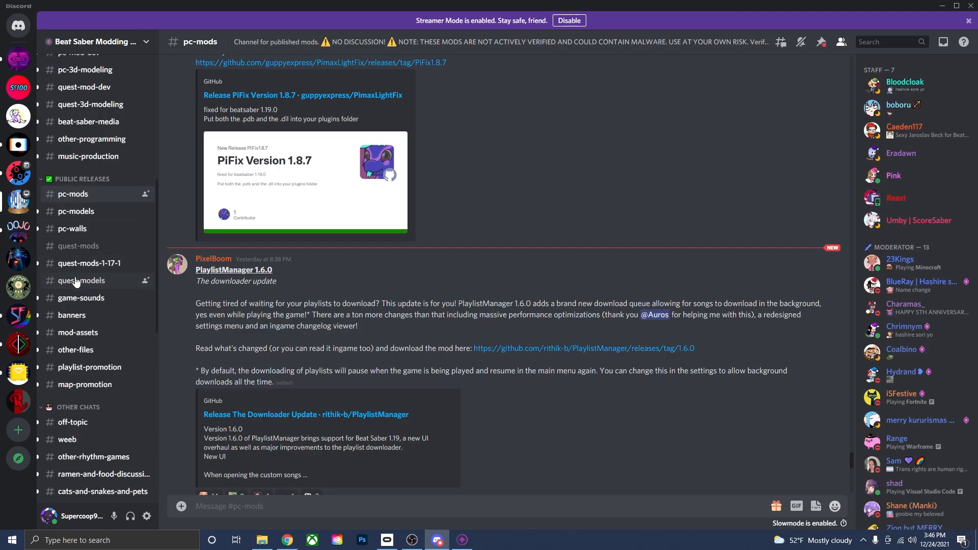
click(76, 211)
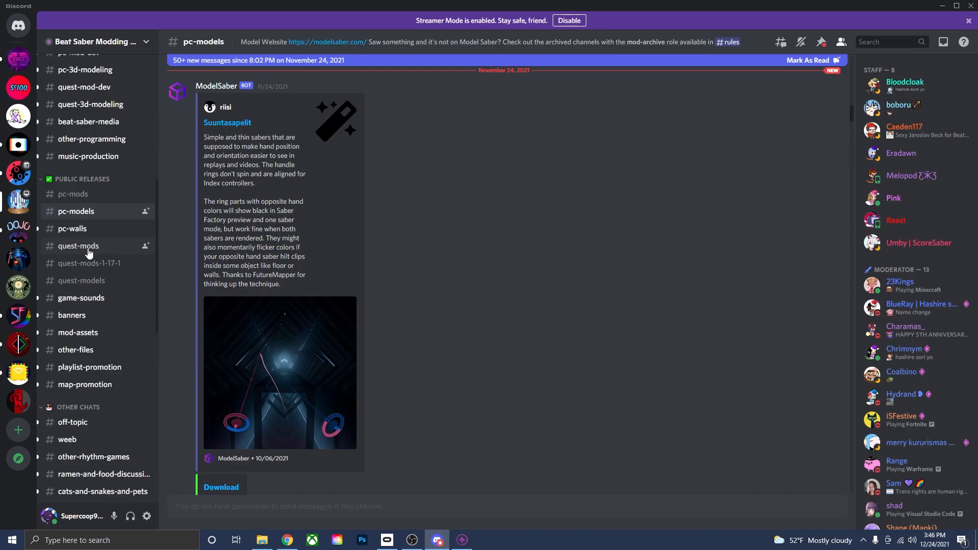
mouse_move(64, 193)
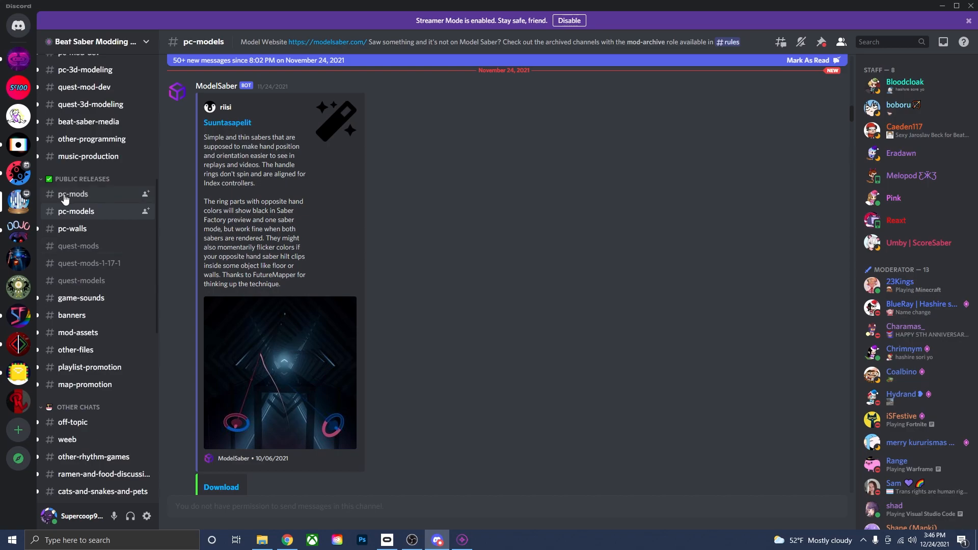
mouse_move(102, 204)
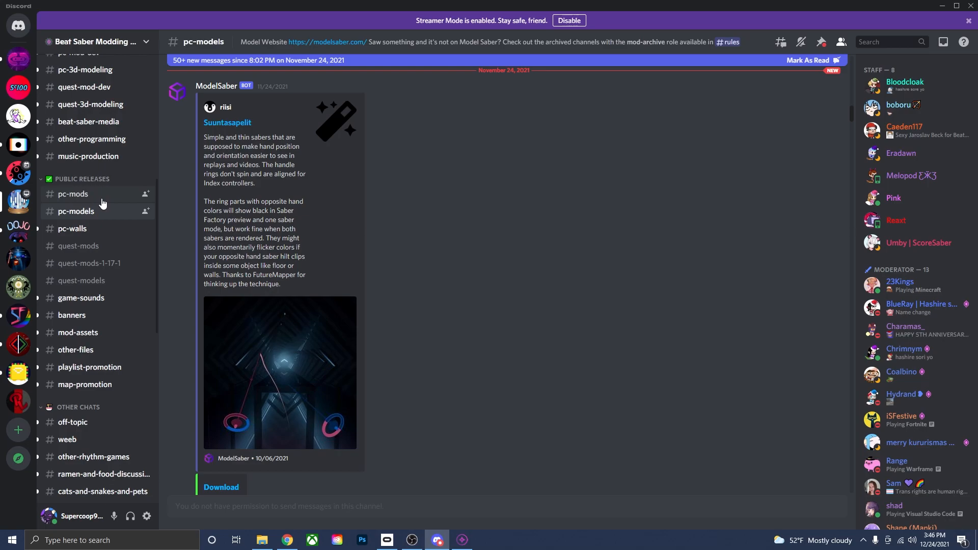
click(73, 194)
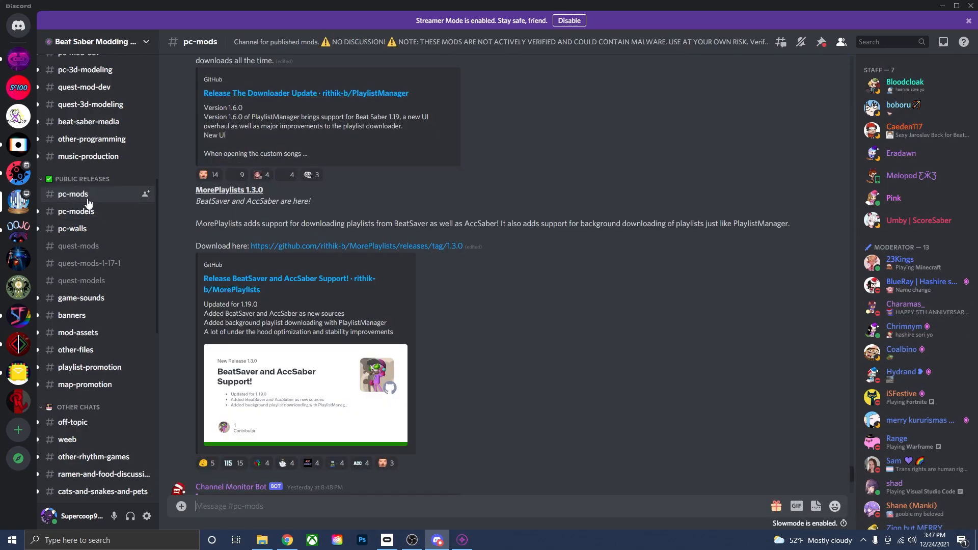
mouse_move(429, 286)
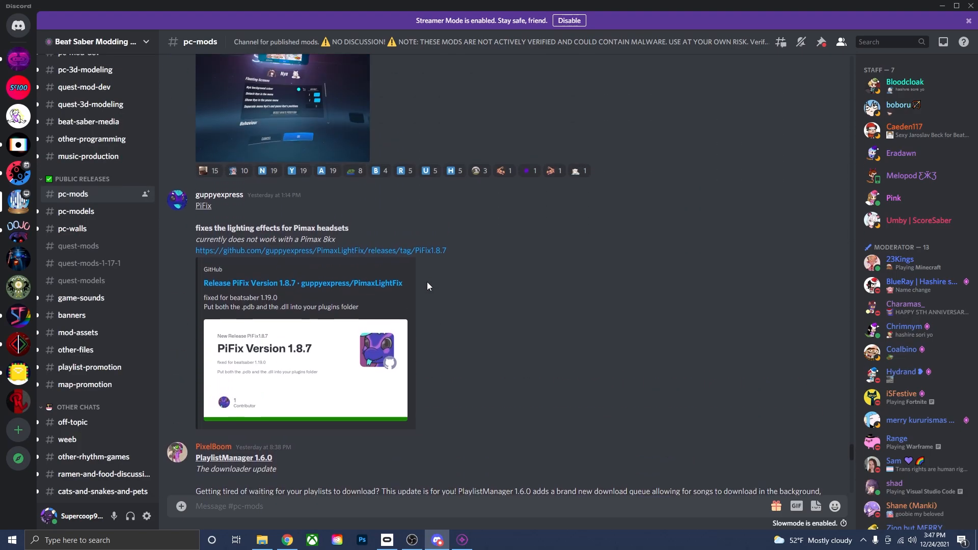
scroll(up, 3)
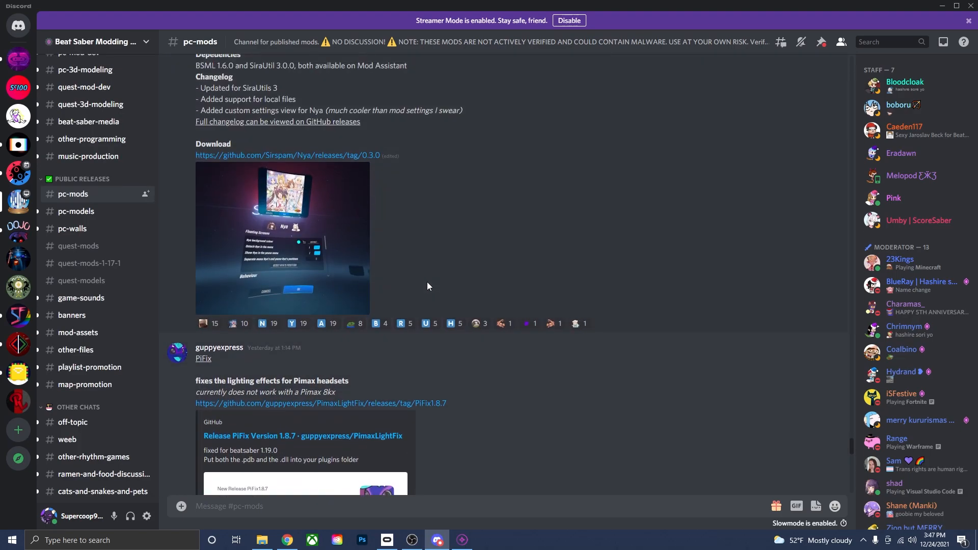
scroll(up, 3)
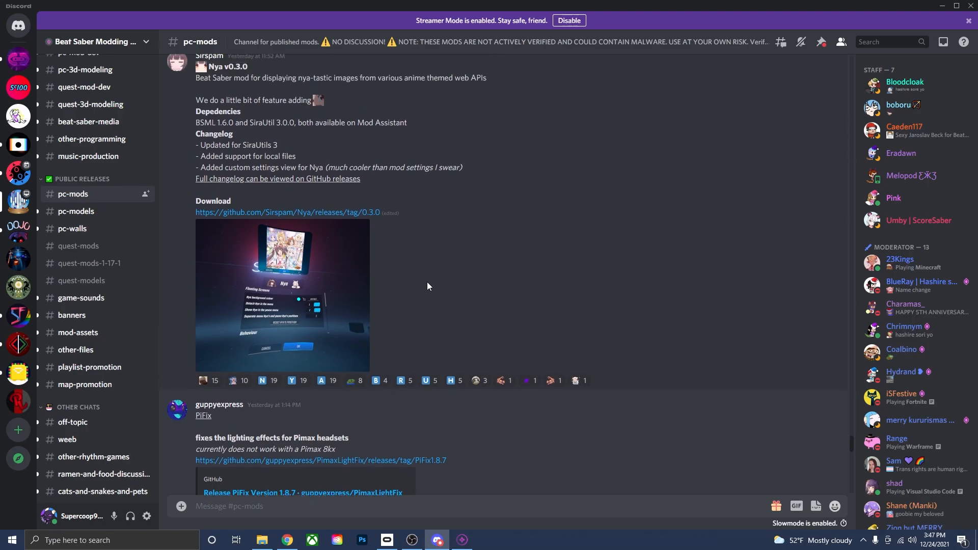
scroll(down, 3)
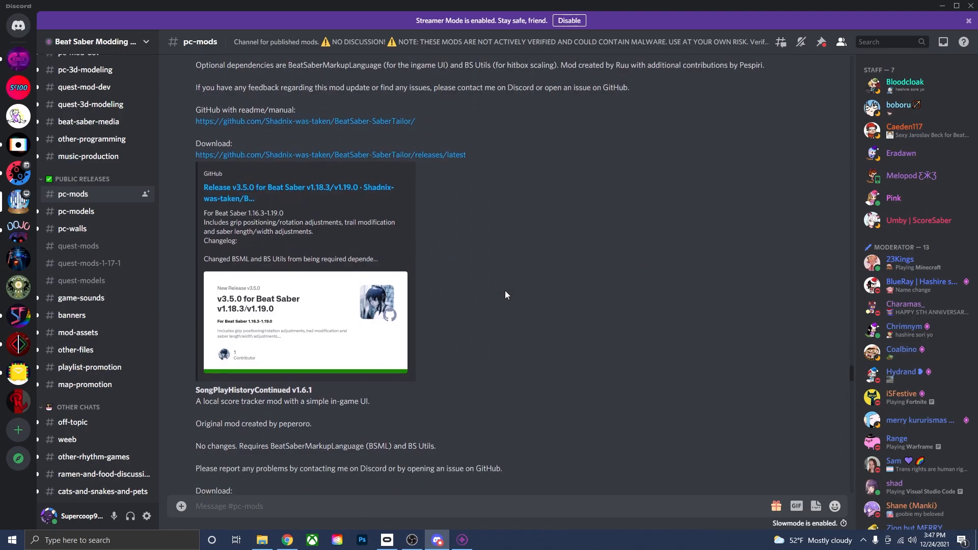
scroll(down, 3)
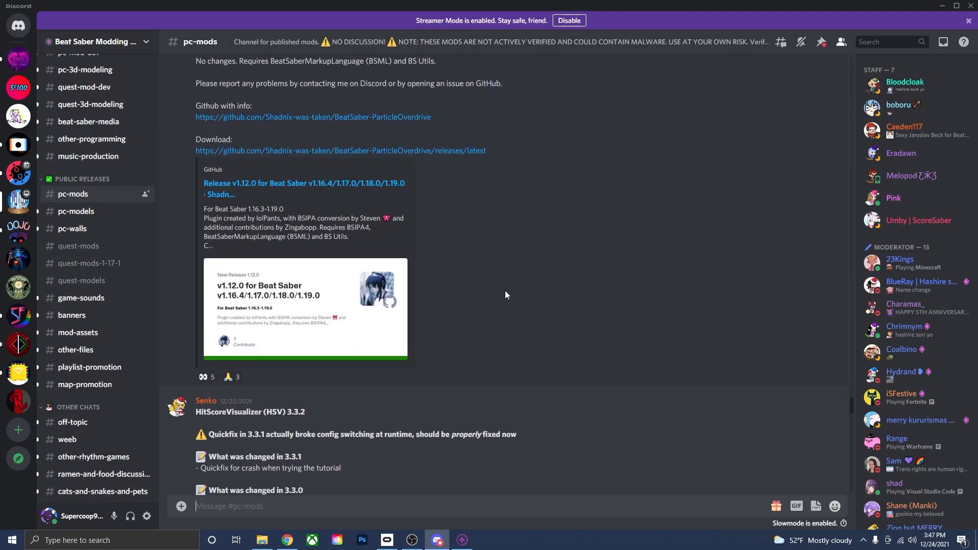
scroll(down, 3)
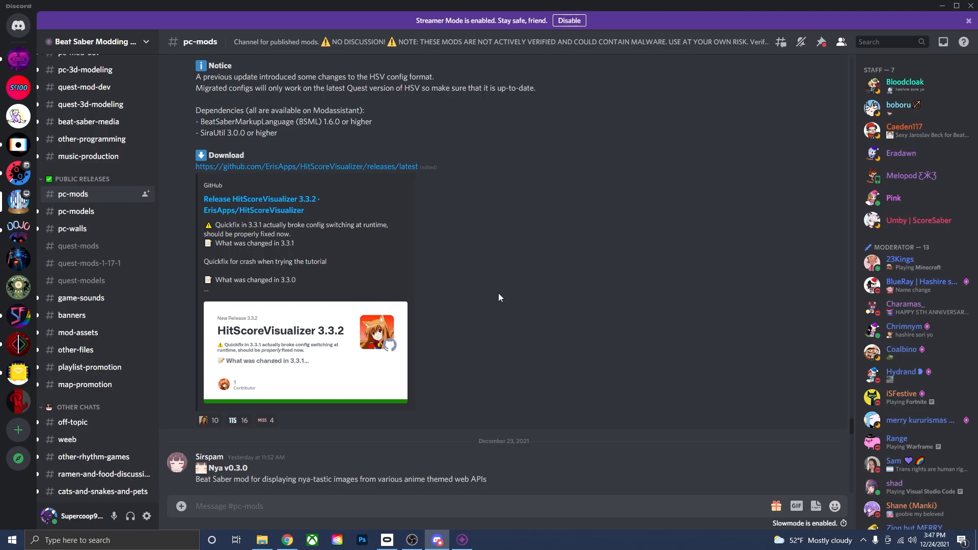
scroll(down, 3)
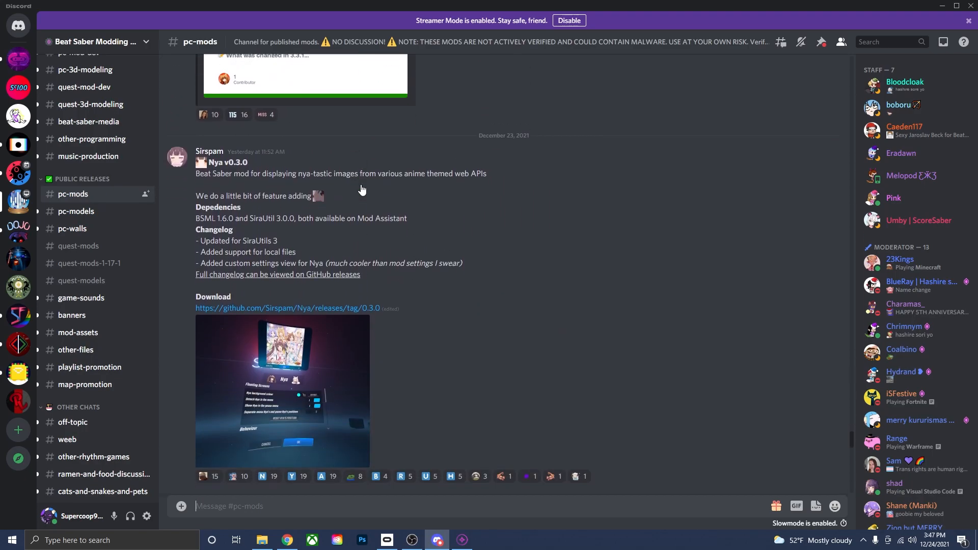
mouse_move(255, 208)
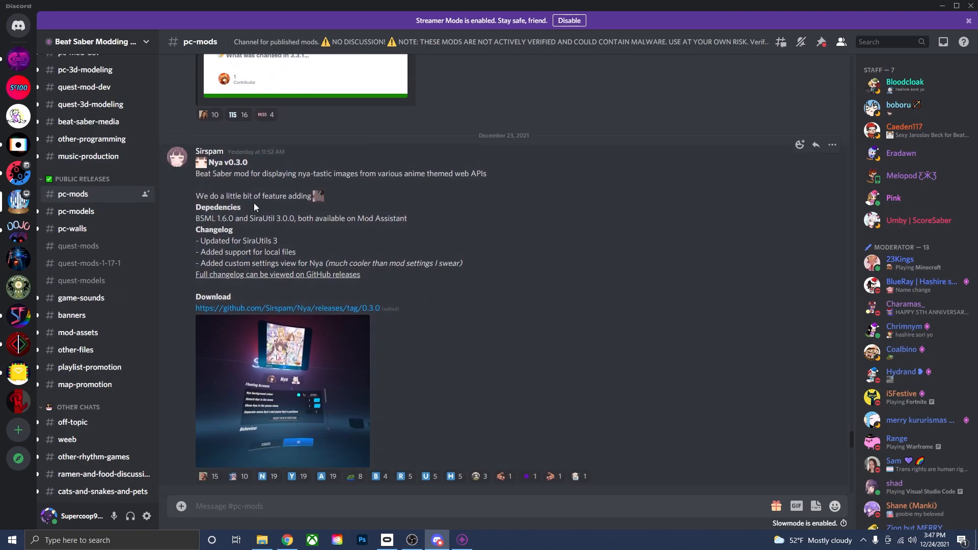
mouse_move(361, 210)
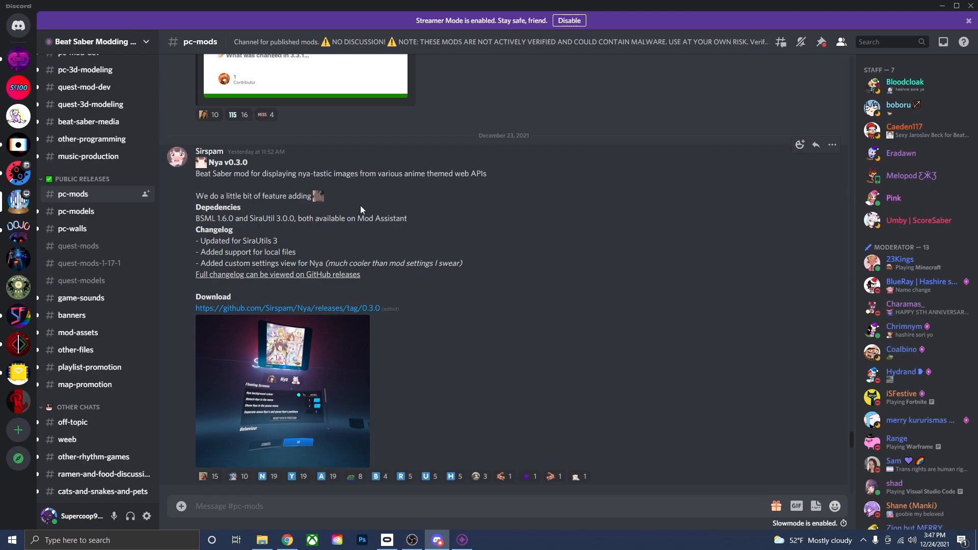
scroll(down, 3)
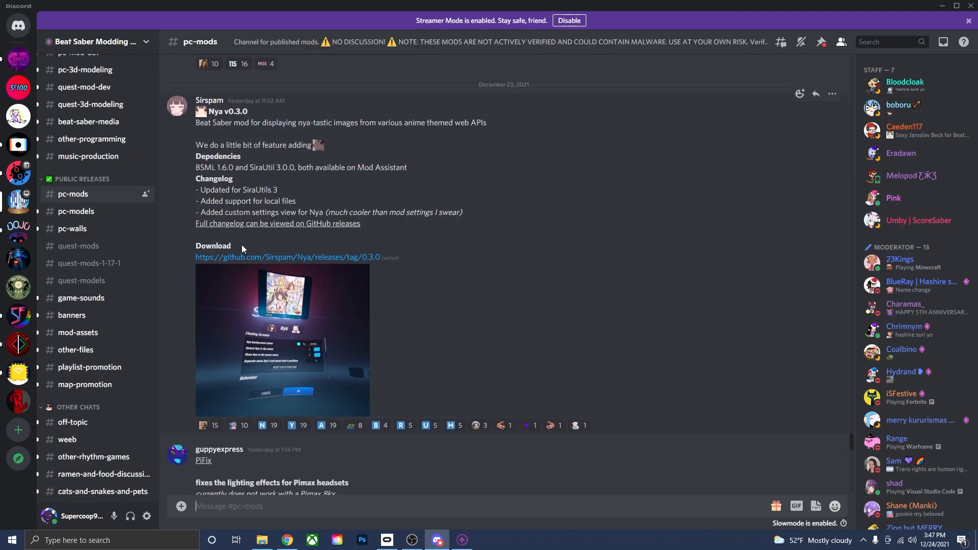
mouse_move(268, 260)
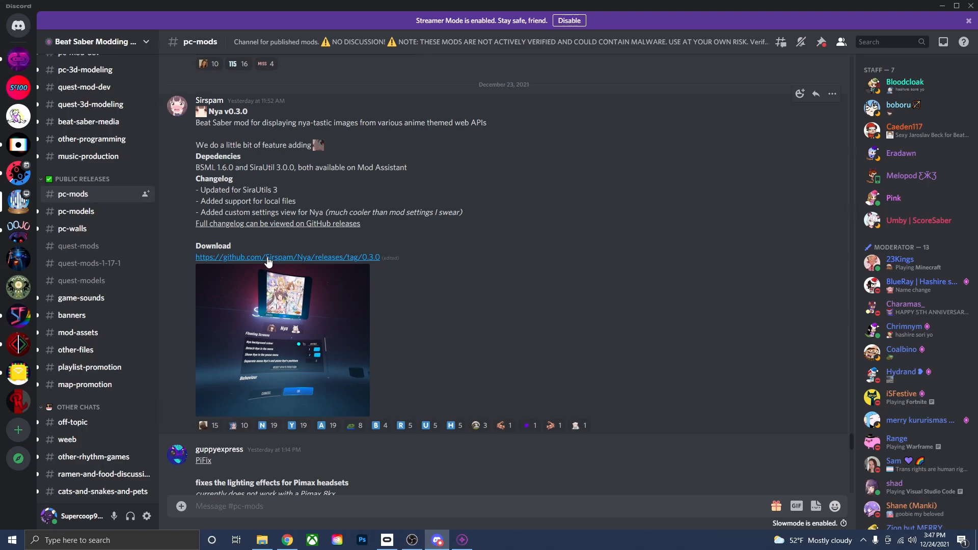
Step: Follow the Discord GitHub link and download the Nya-0.3.0 zip from Assets
click(288, 257)
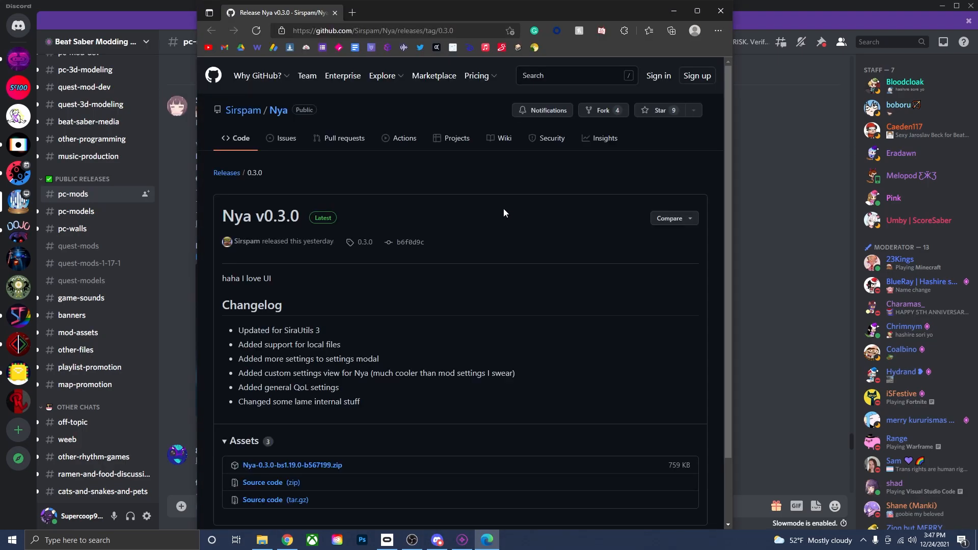
mouse_move(307, 421)
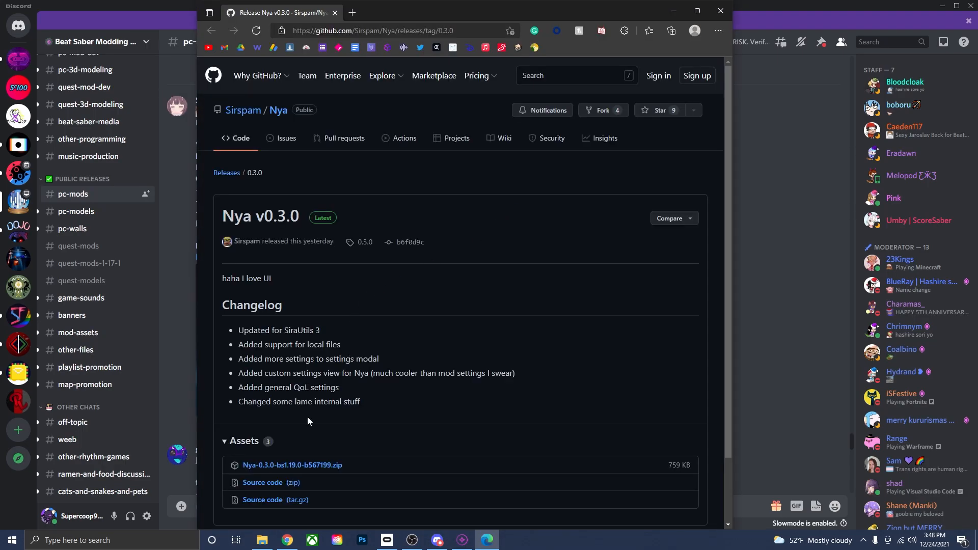
mouse_move(292, 465)
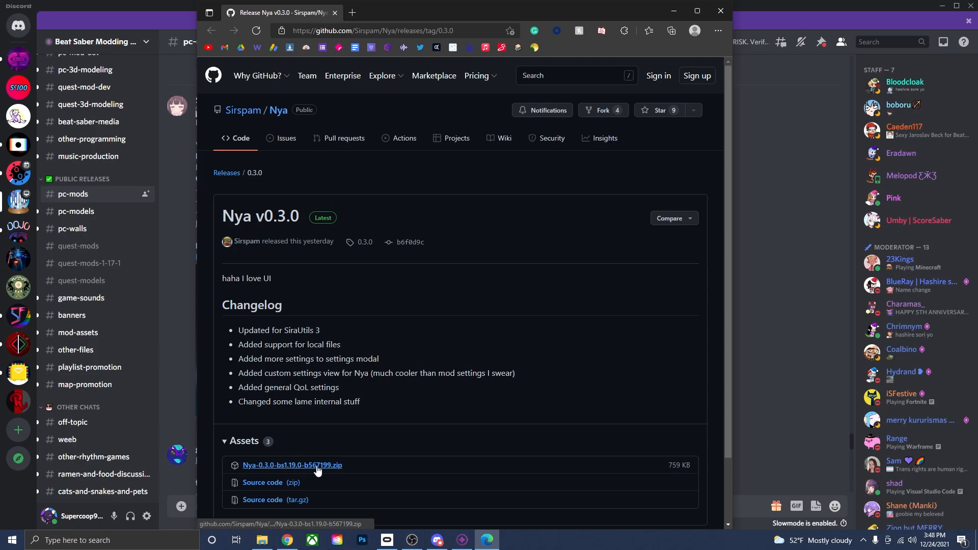
click(292, 466)
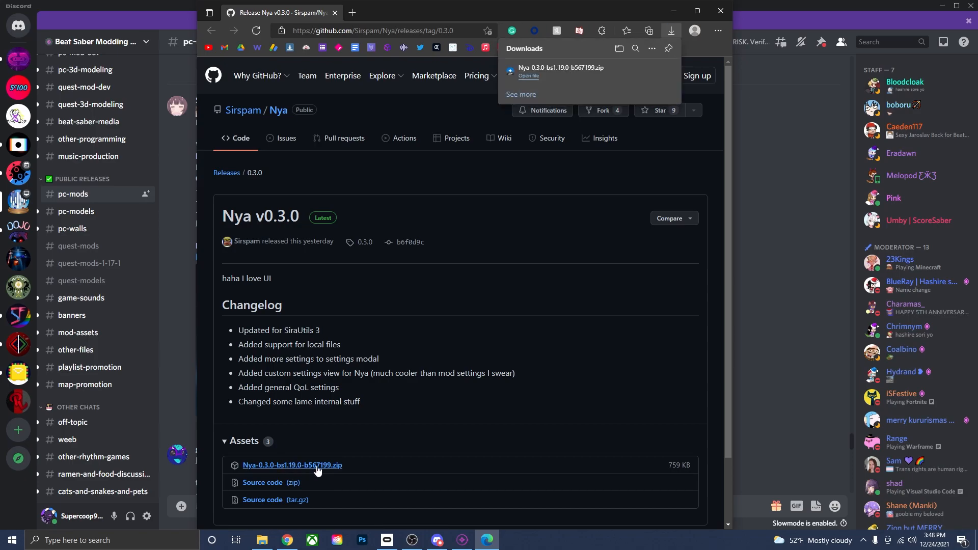
mouse_move(628, 321)
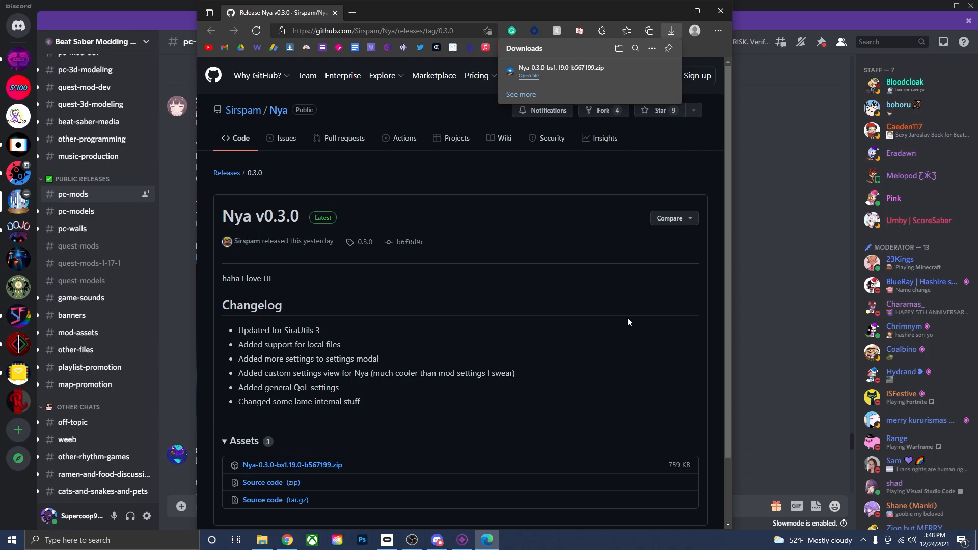
mouse_move(530, 82)
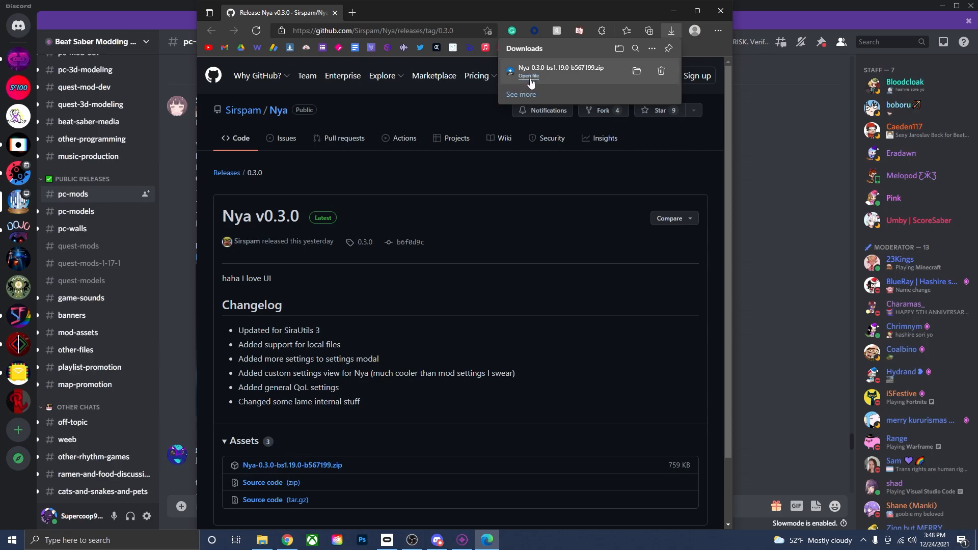
Step: View the downloaded Nya zip in Bandizip, locating Nya.dll inside its Plugins folder
click(529, 75)
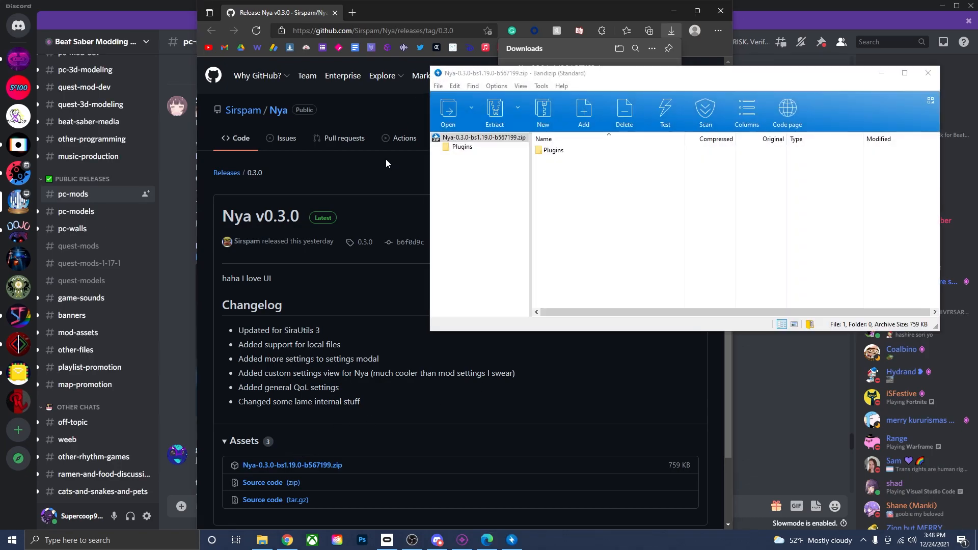
double_click(553, 149)
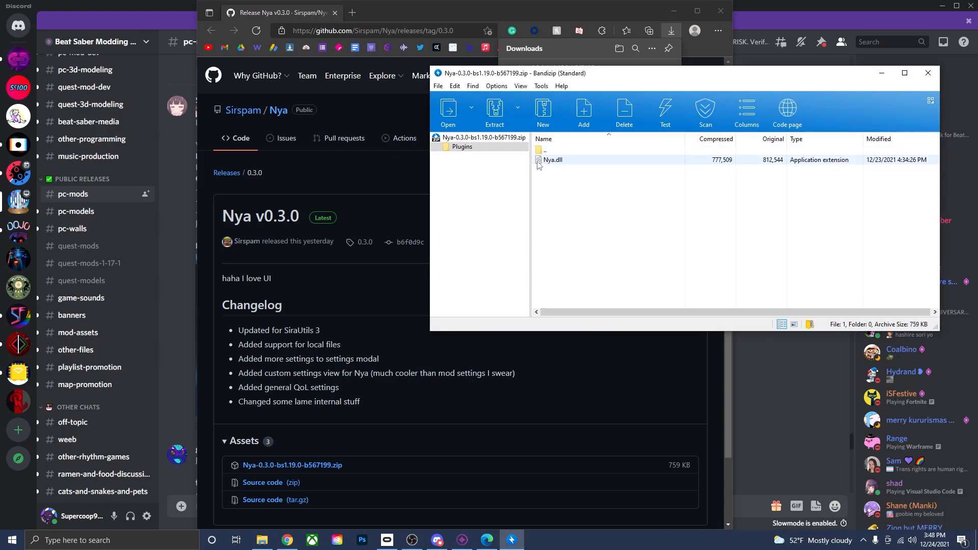
mouse_move(562, 163)
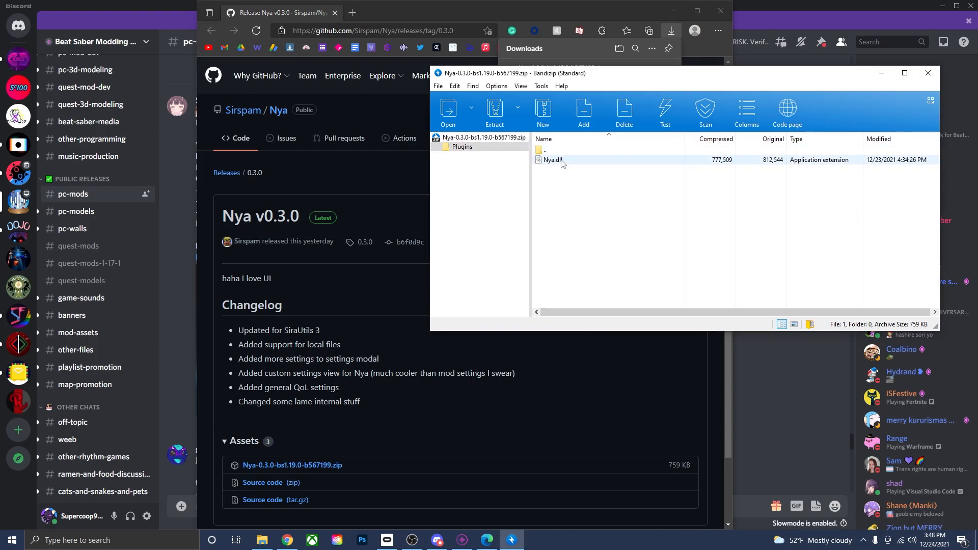
click(552, 160)
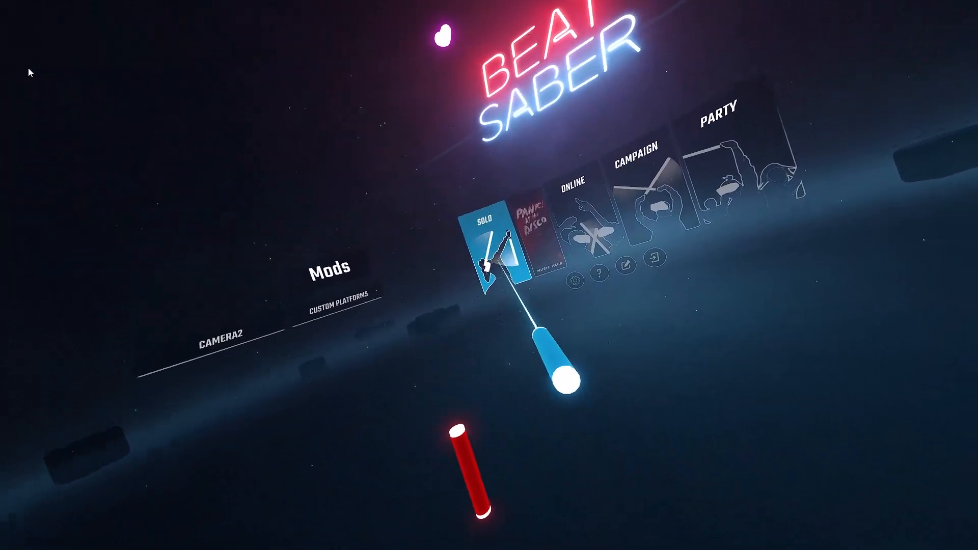
Step: Check Beat Saber's Mods panel listing Camera2 and Custom Platforms, then return to Discord
click(485, 249)
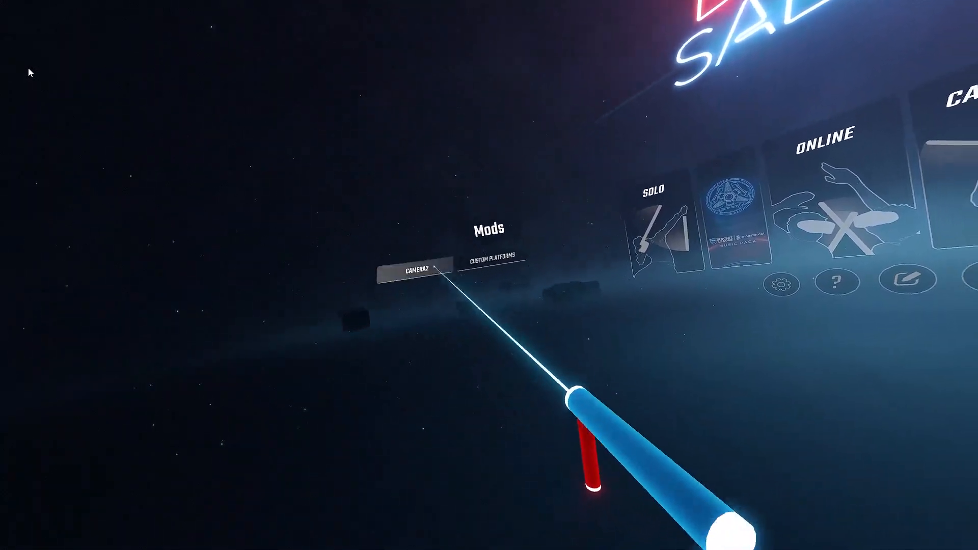
click(437, 540)
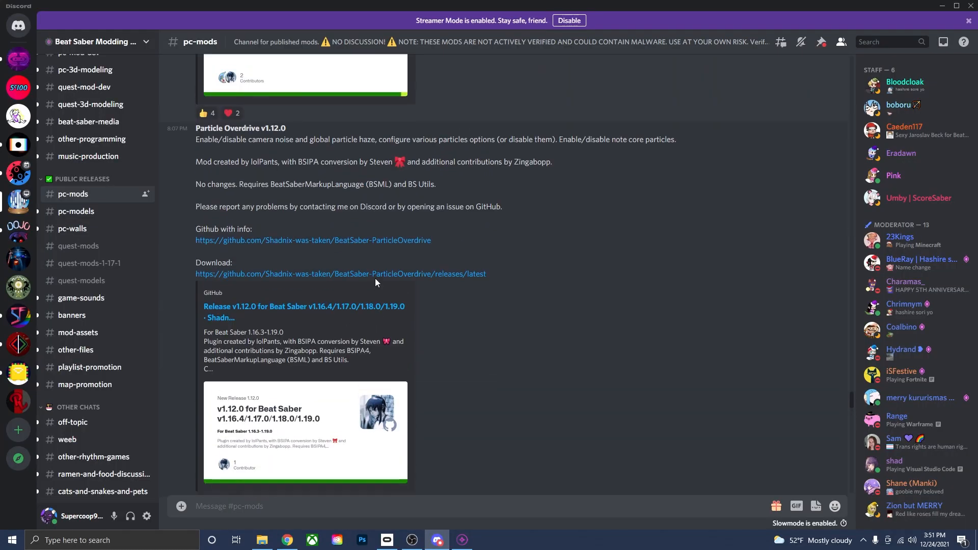
Step: Scroll #pc-mods to the BeatFollower v1.4.0 post and bring Mod Assistant's mod list back
scroll(down, 3)
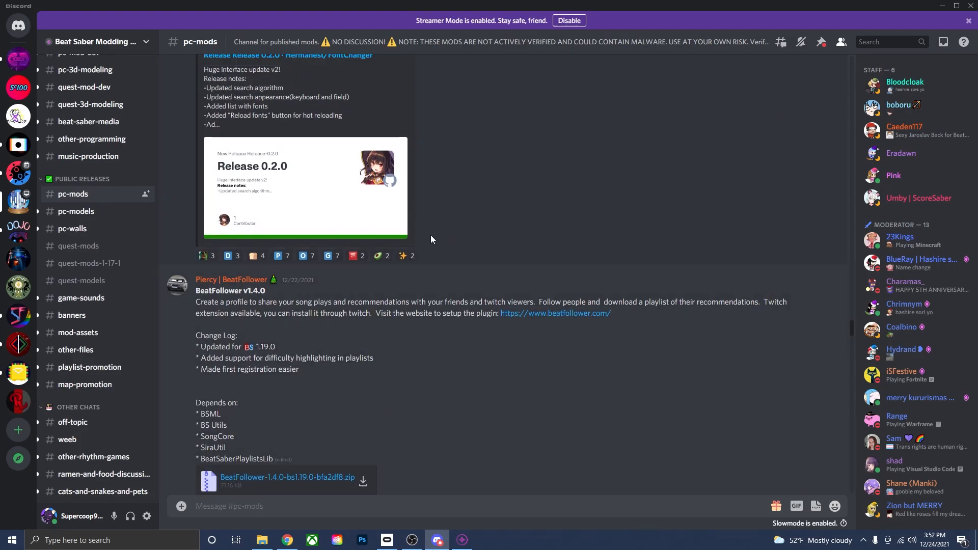
click(460, 540)
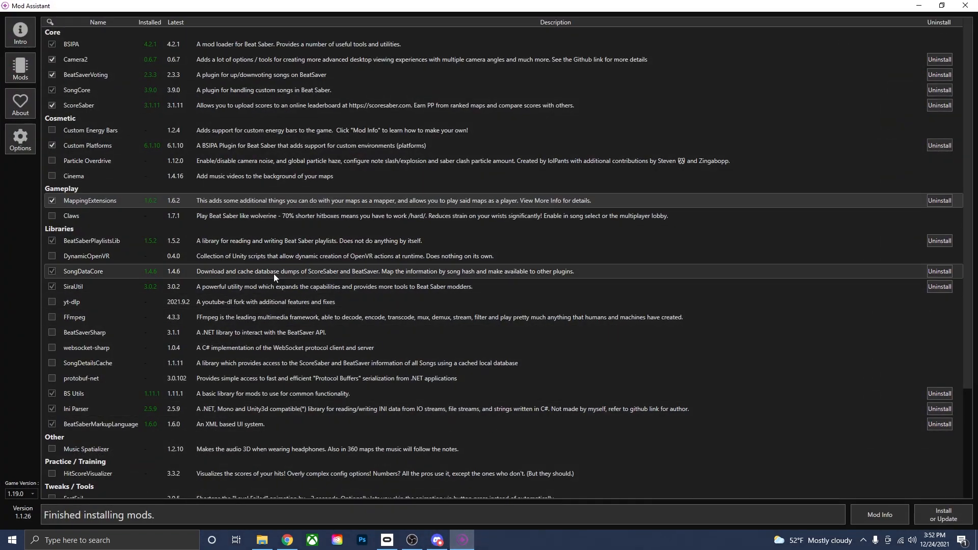